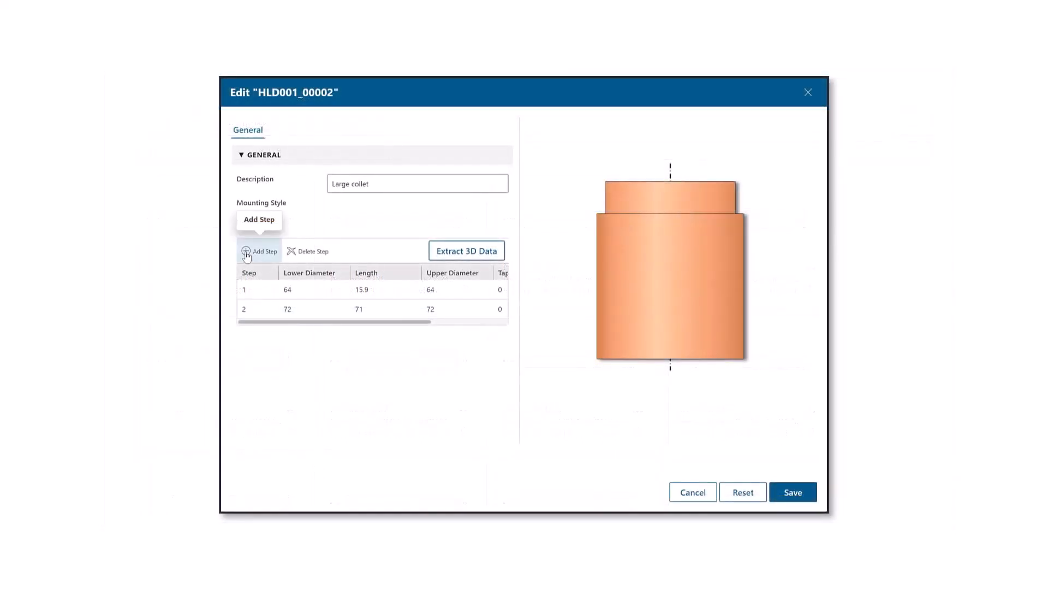
Step: Add a third step to holder HLD001_00002 and set its taper angle to 45
left_click(260, 251)
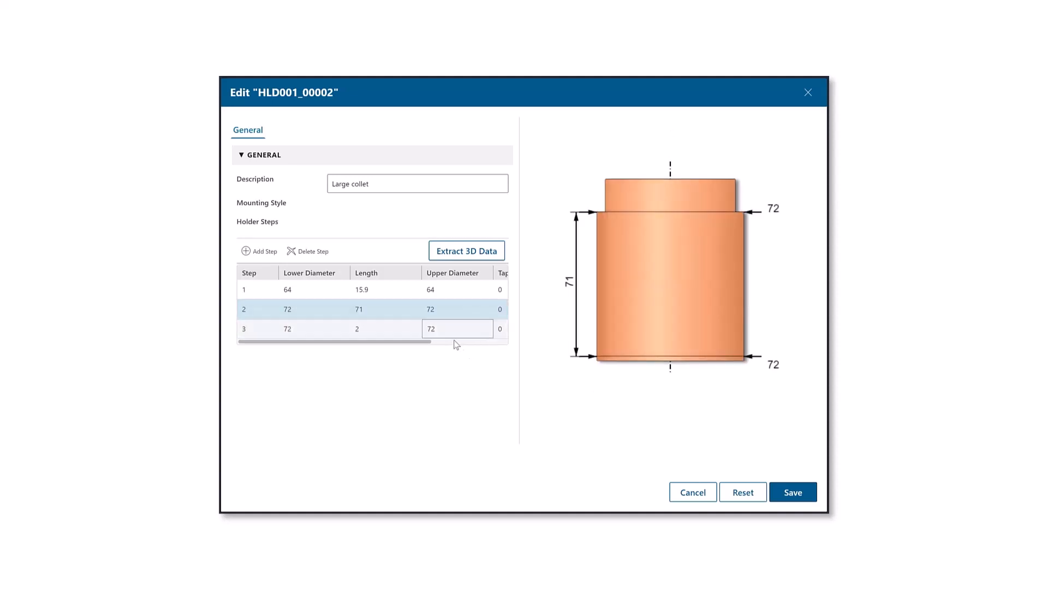
left_click(484, 328)
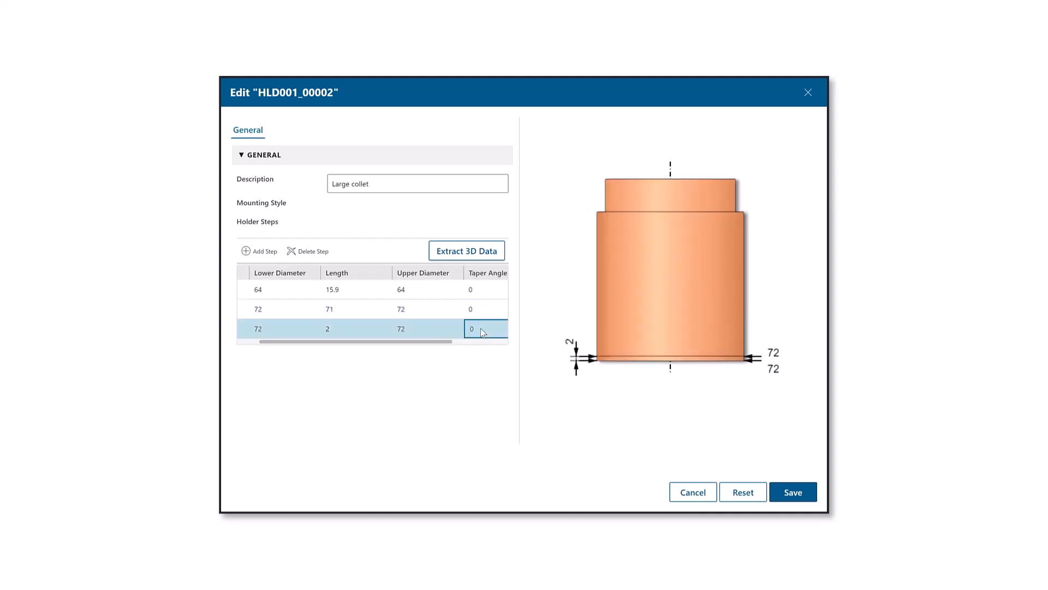
type("45")
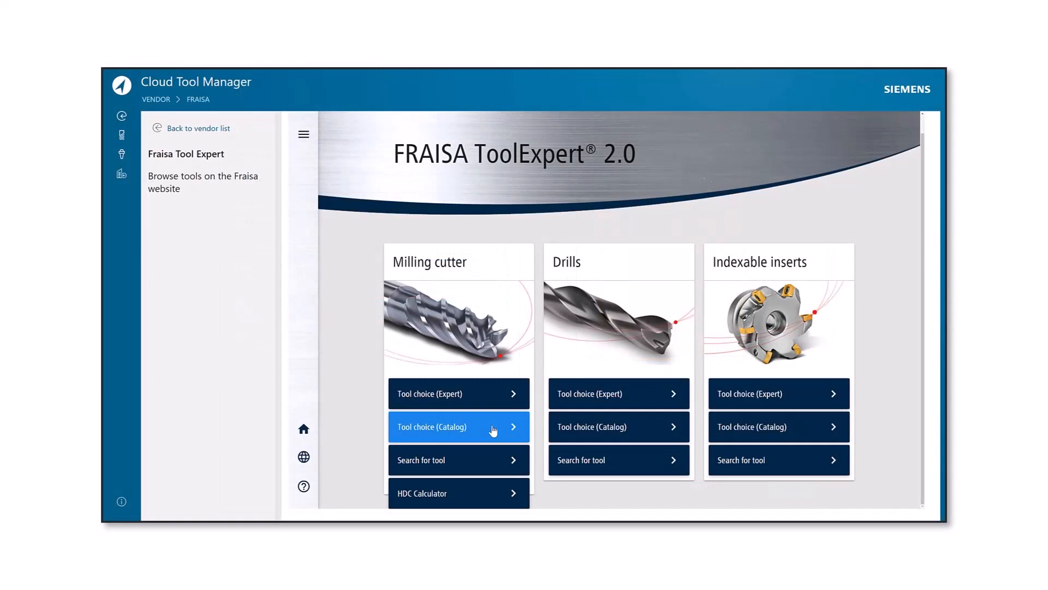
Step: Browse the Fraisa milling cutter catalog, then return to the NX part window
left_click(458, 426)
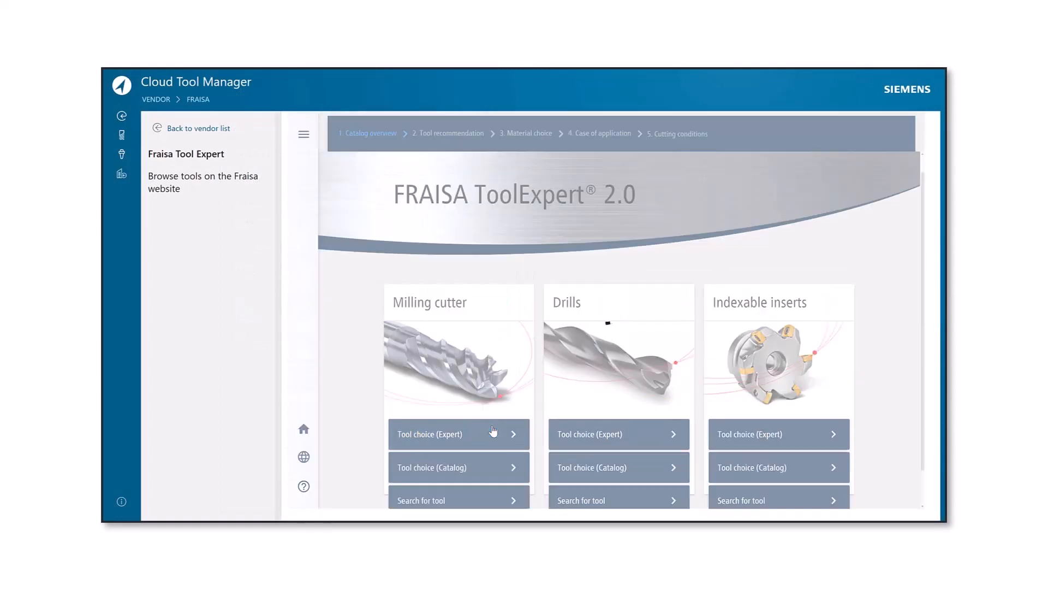
left_click(458, 435)
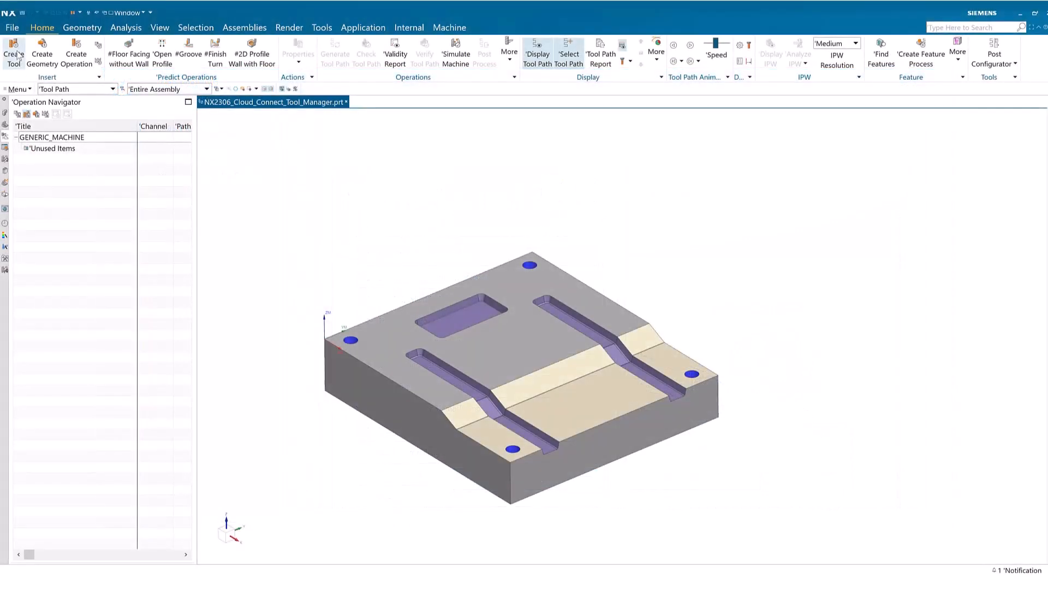
Step: Launch Cloud Tool Manager with Create Tool, listing non-indexable milling end mills
left_click(13, 54)
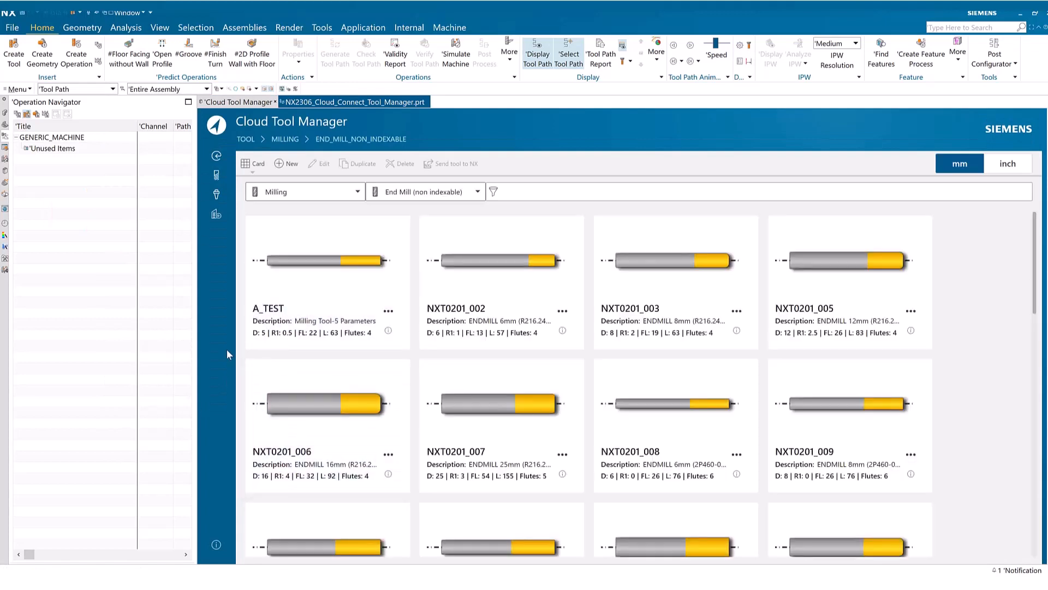
mouse_move(216, 176)
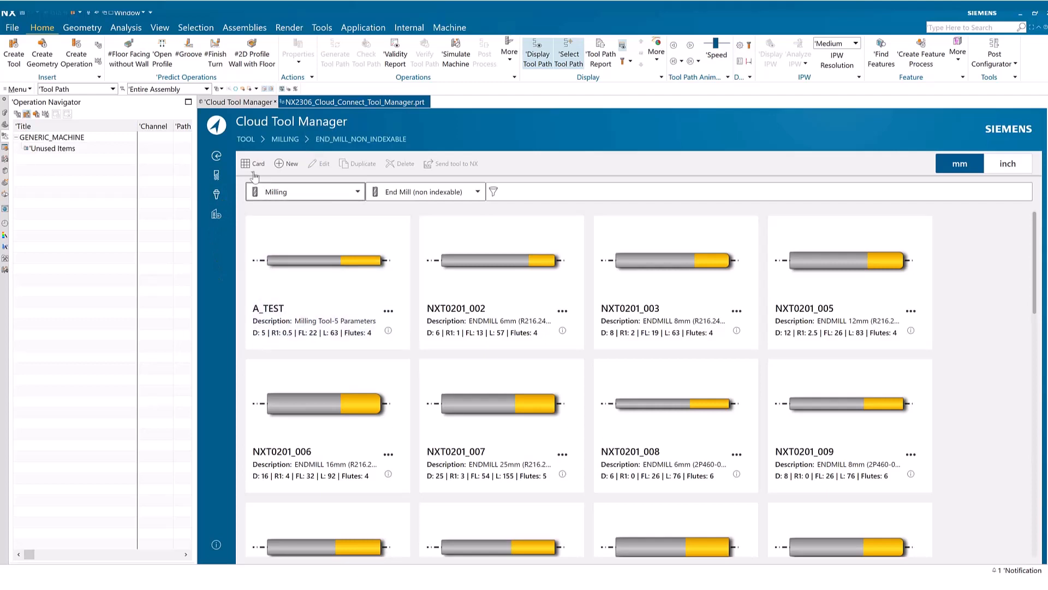
left_click(253, 163)
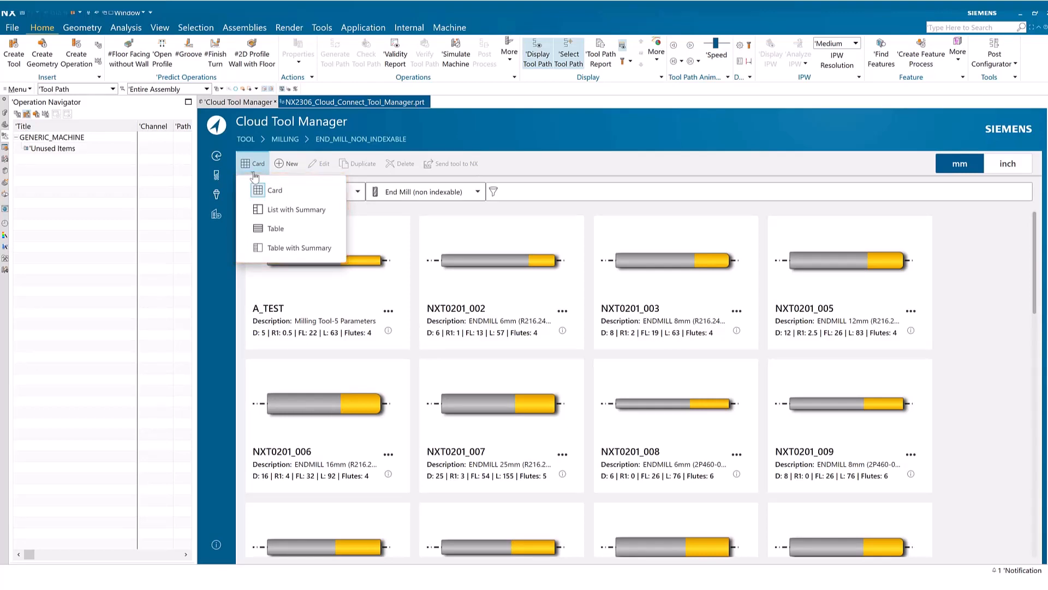
mouse_move(292, 209)
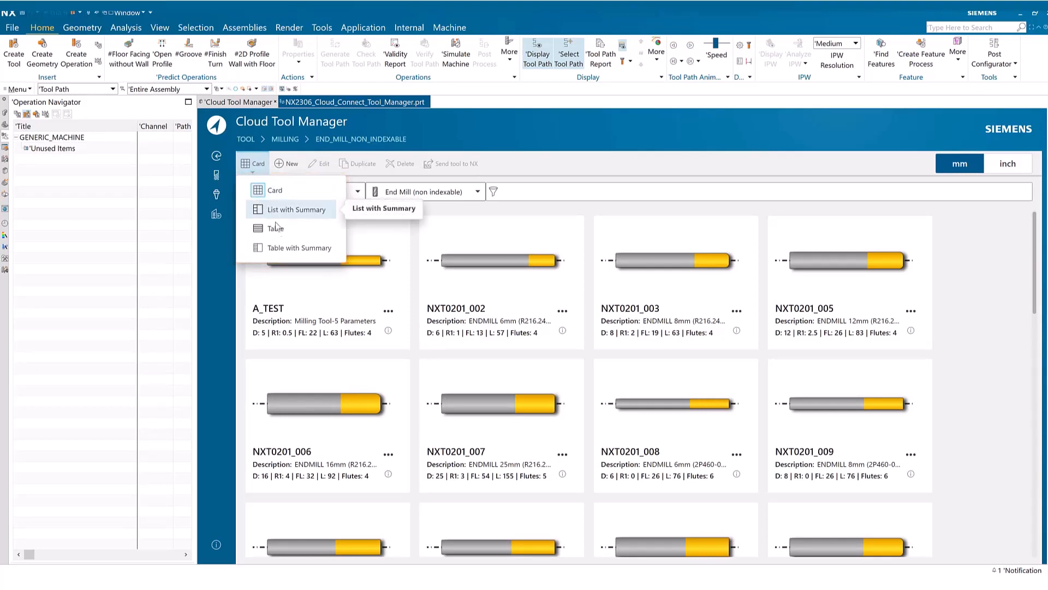
left_click(297, 209)
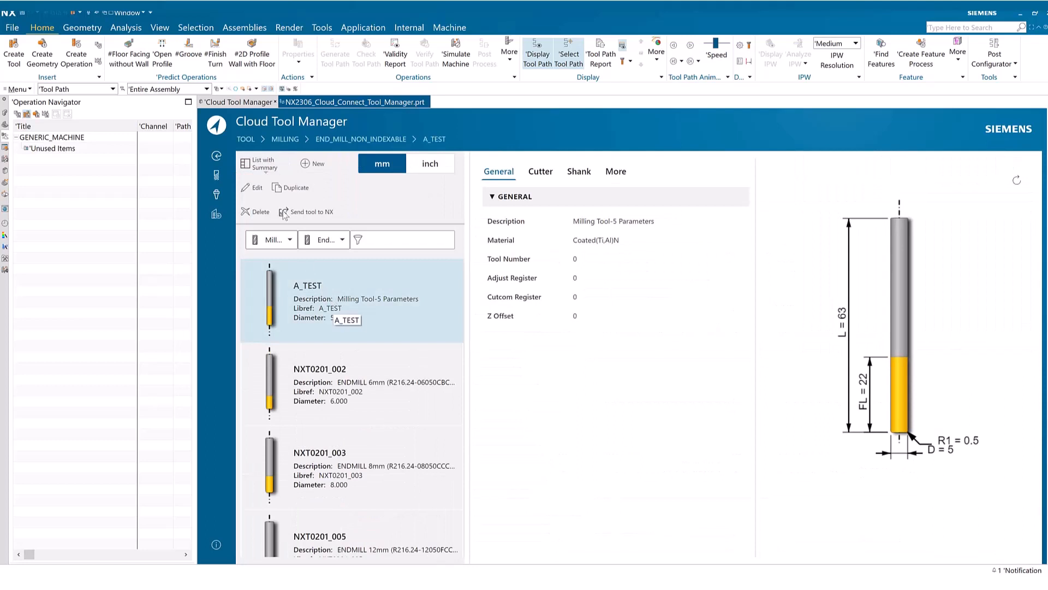
left_click(262, 164)
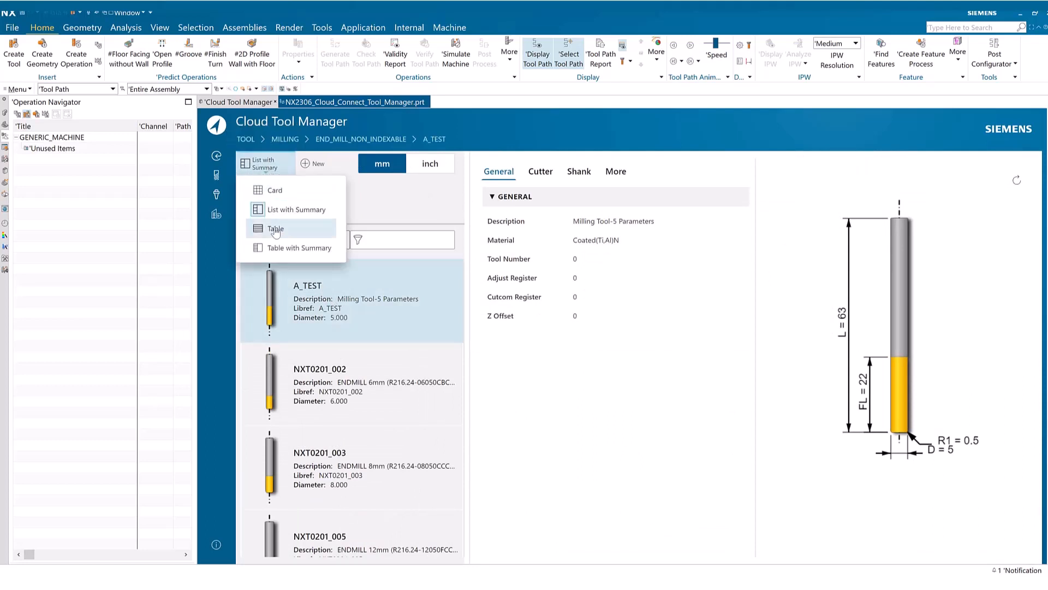
left_click(275, 229)
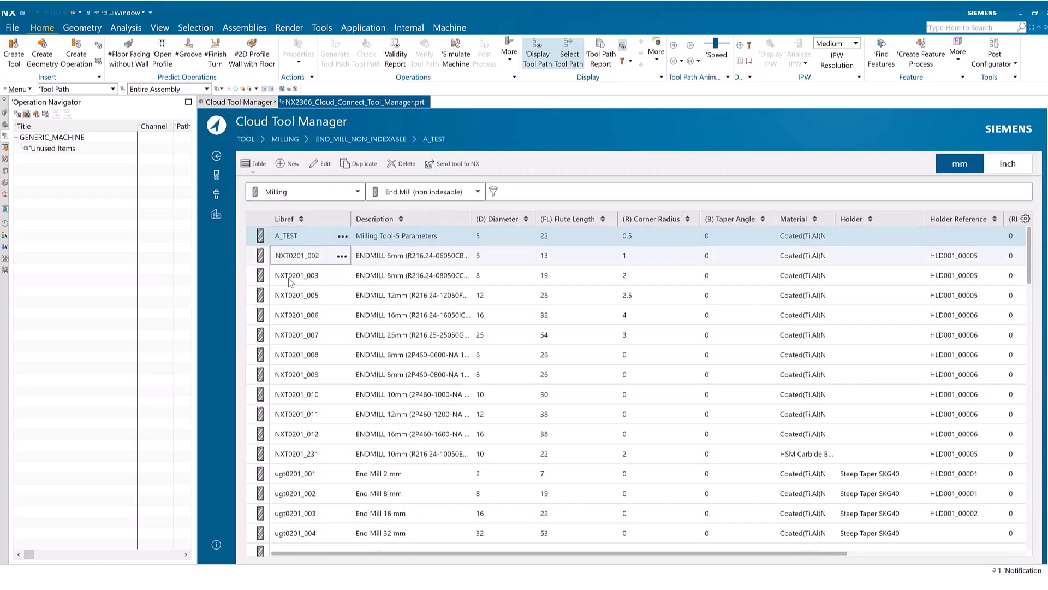
left_click(297, 335)
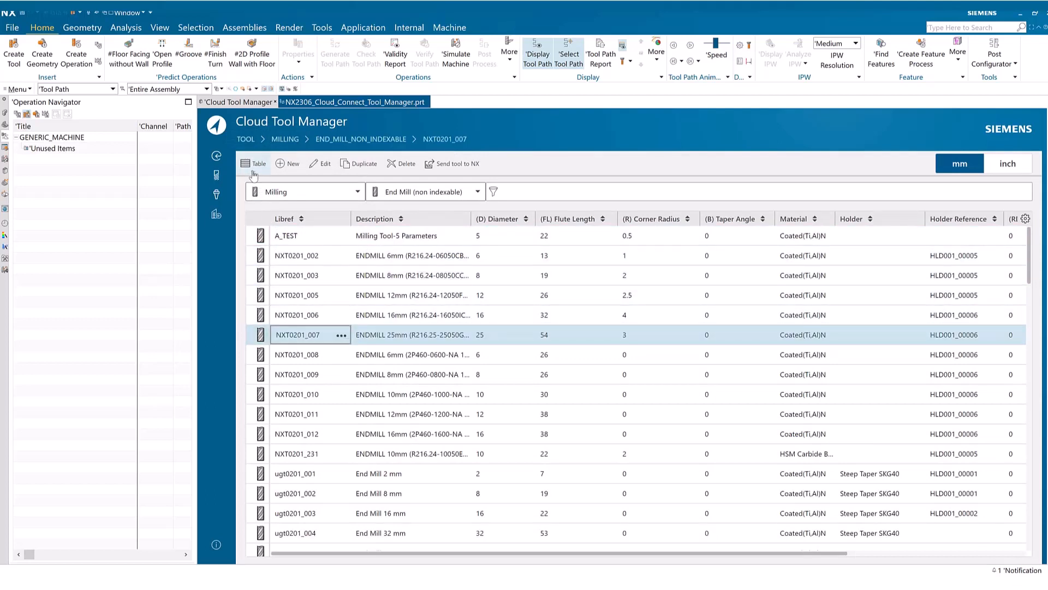
left_click(257, 163)
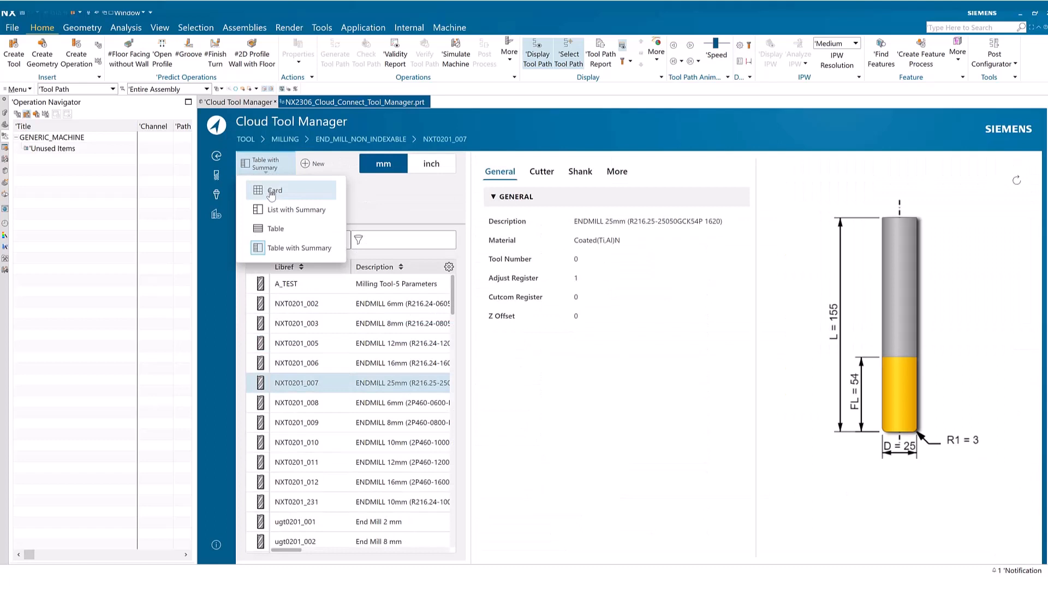
left_click(274, 190)
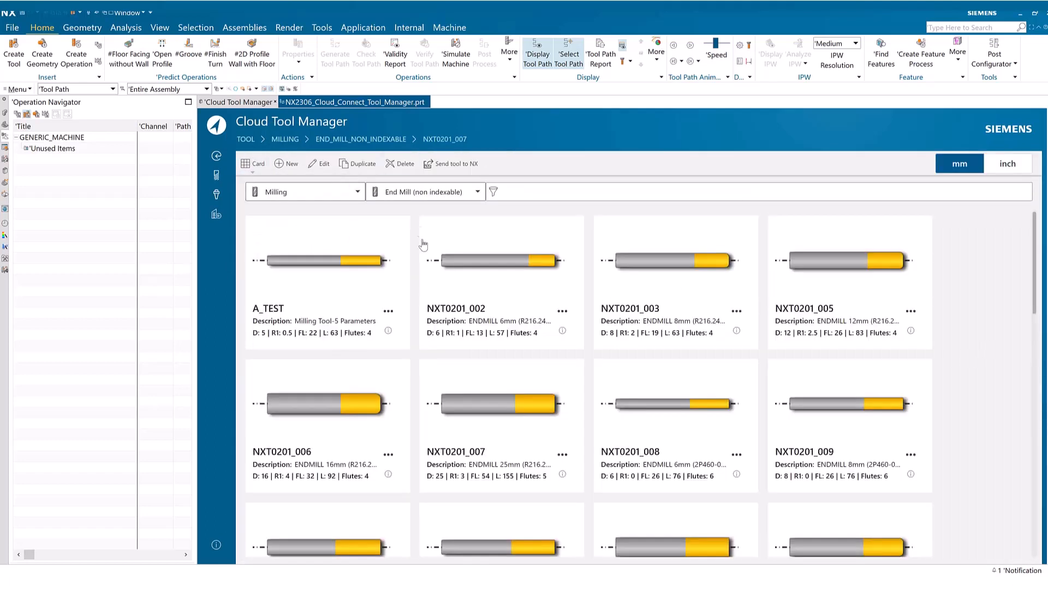
left_click(501, 281)
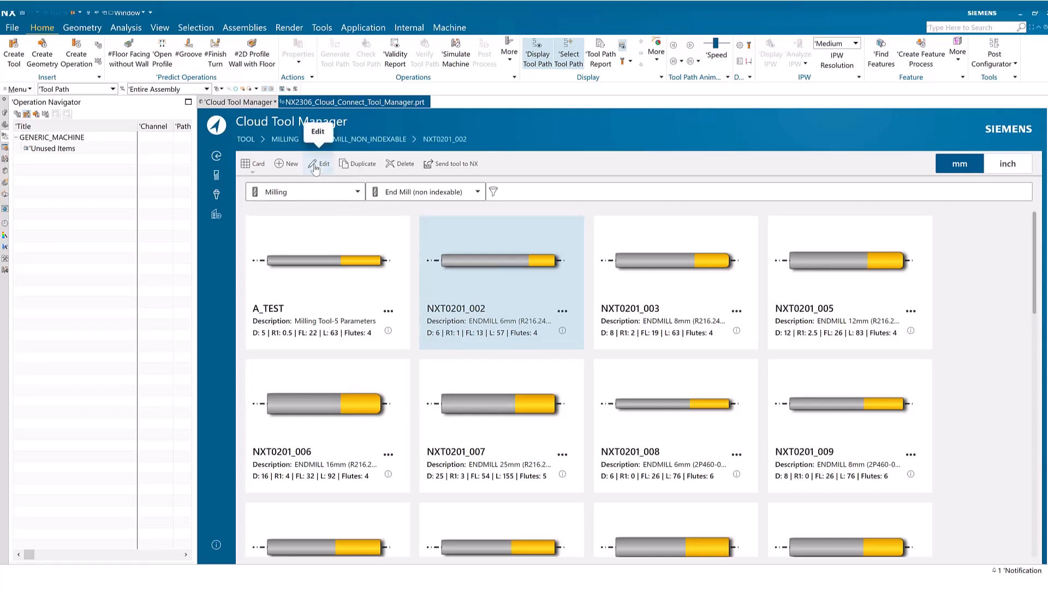
Step: Save end mill NXT0201_002 with tool number 1, cutcom register 1, lower radius 2
left_click(321, 163)
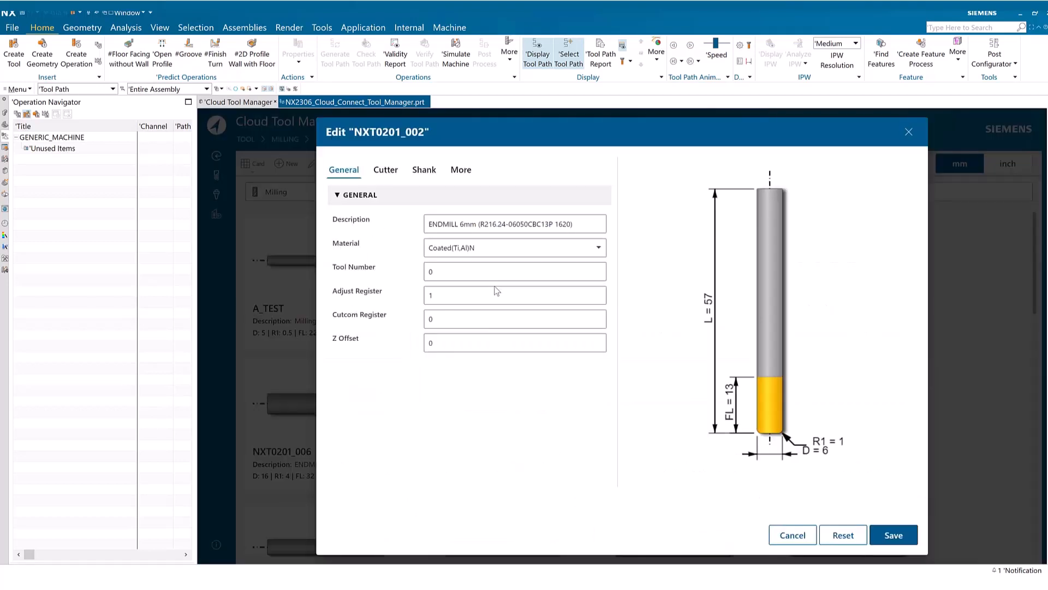
left_click(515, 272)
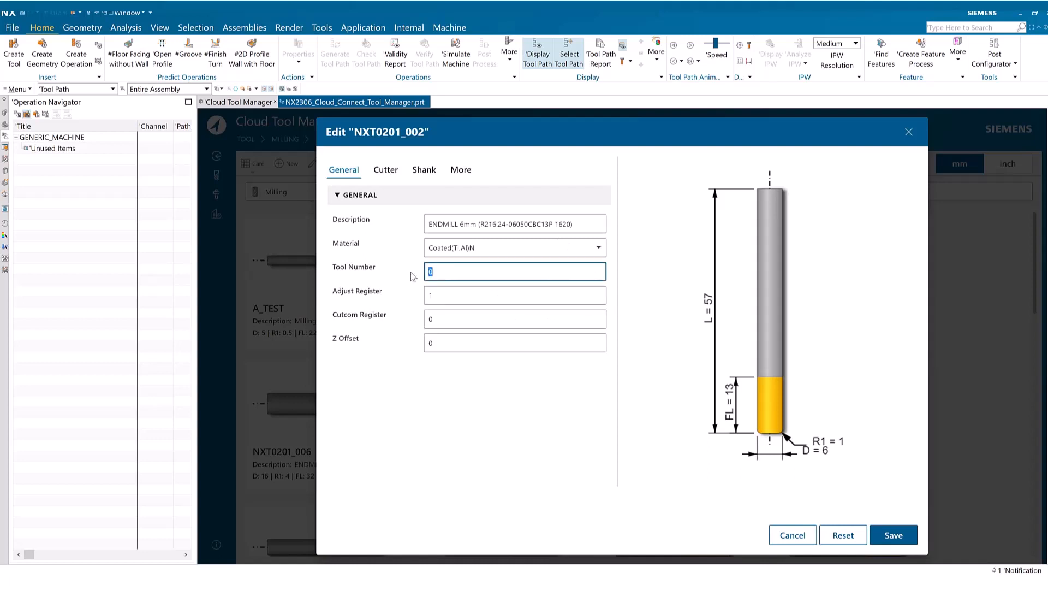
type("1")
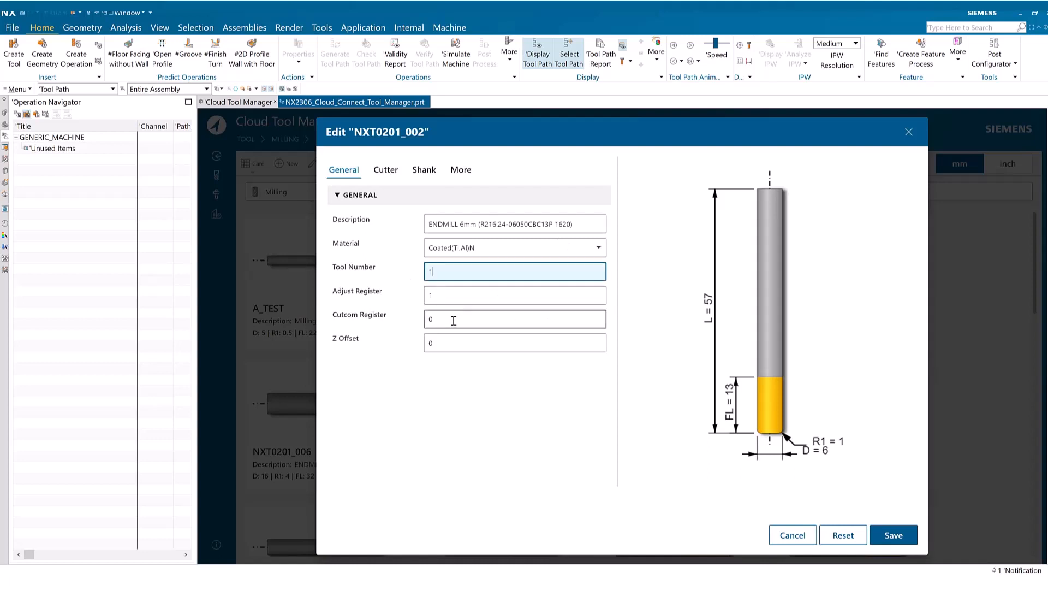
left_click(385, 169)
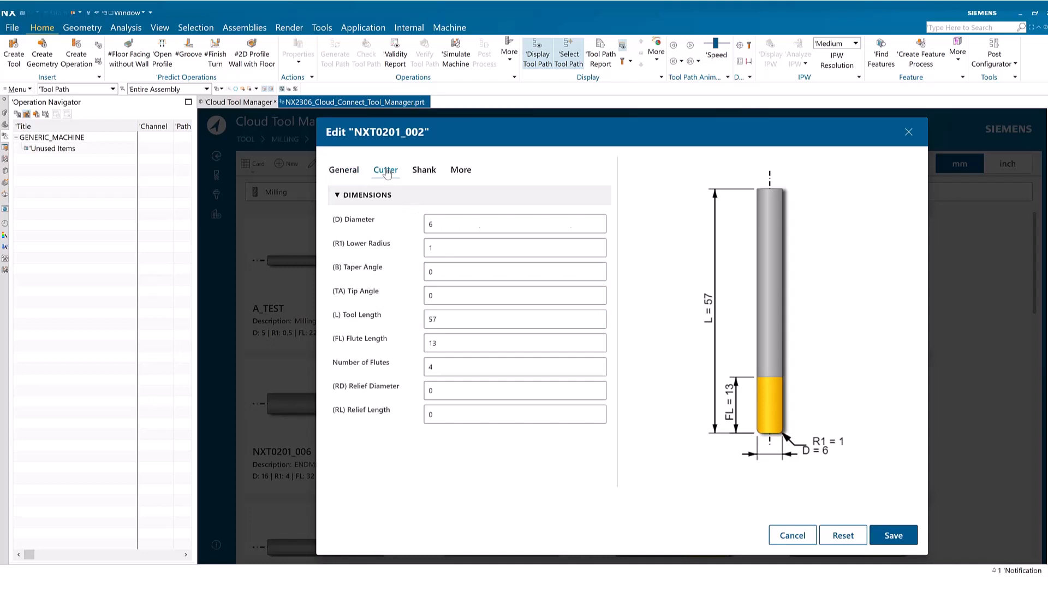
left_click(514, 248)
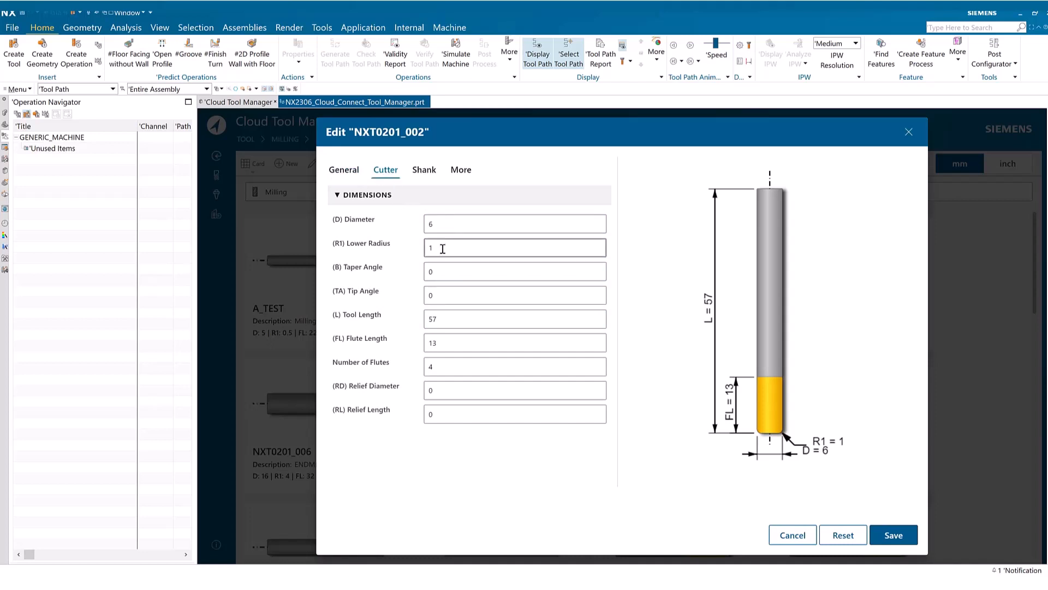
type("2")
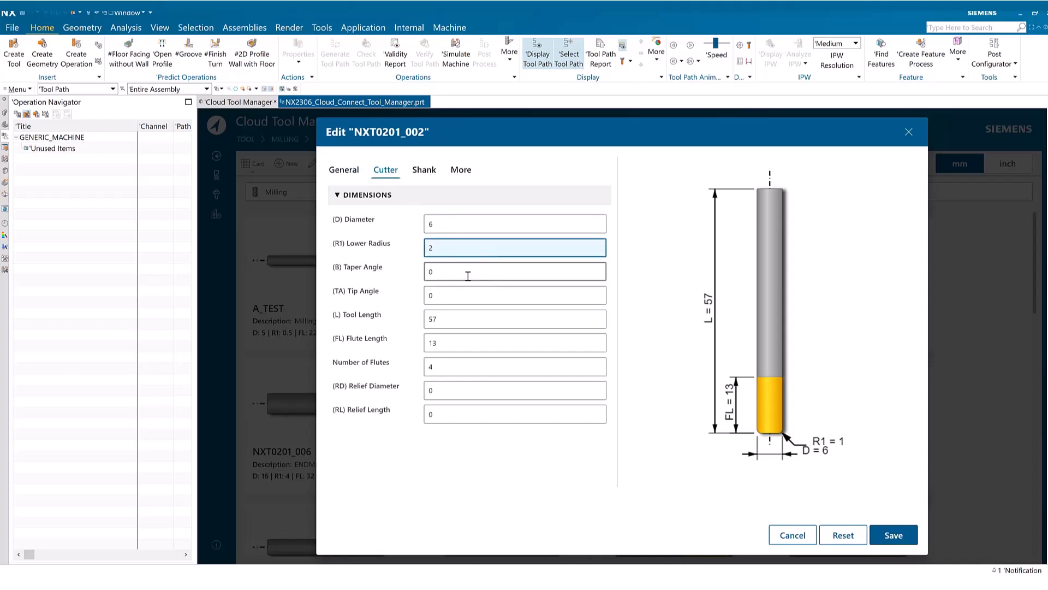
left_click(344, 170)
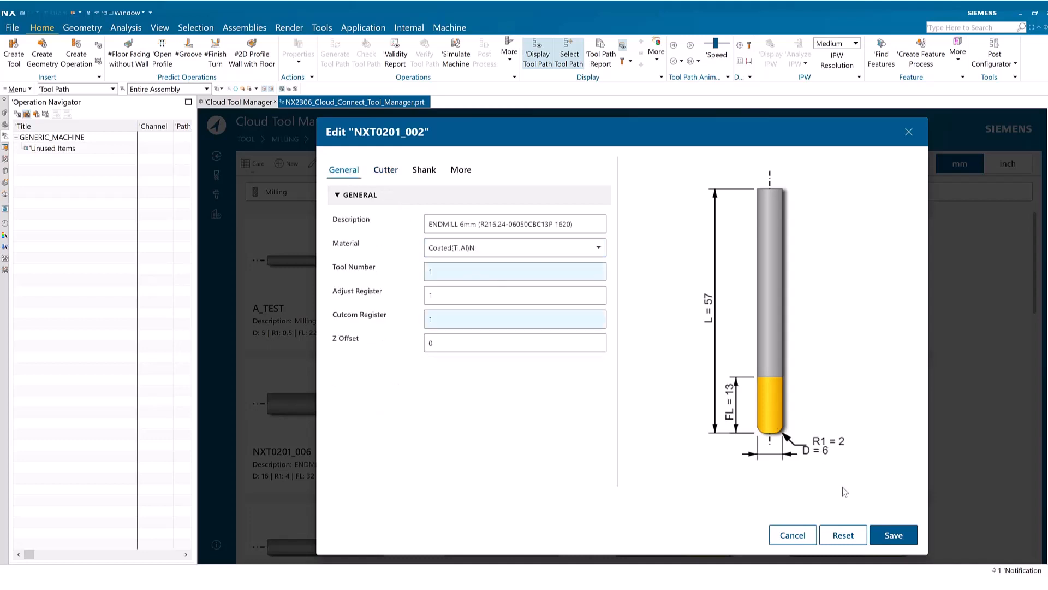
left_click(792, 535)
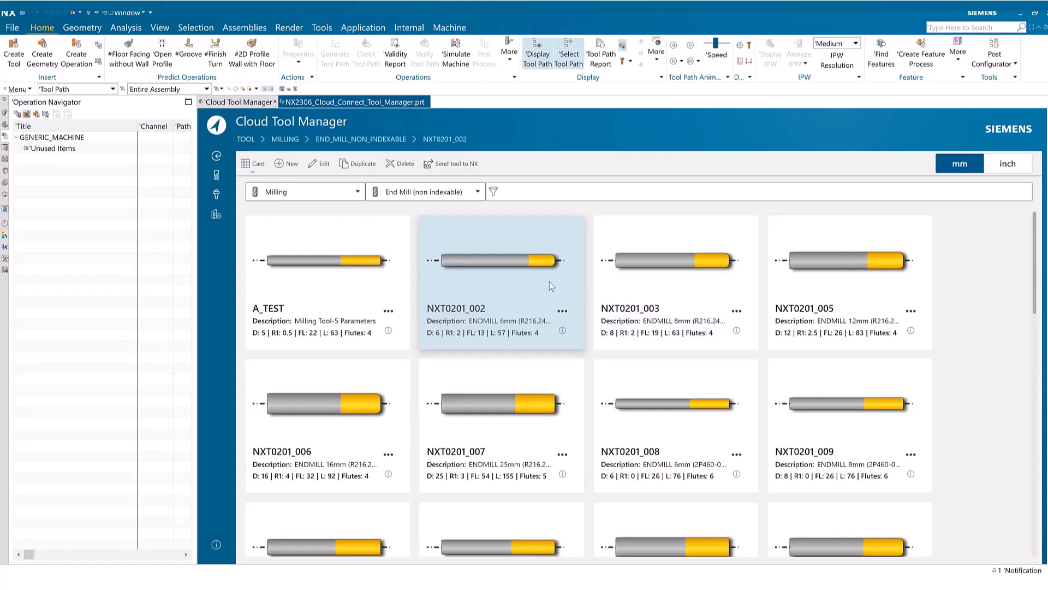
mouse_move(431, 233)
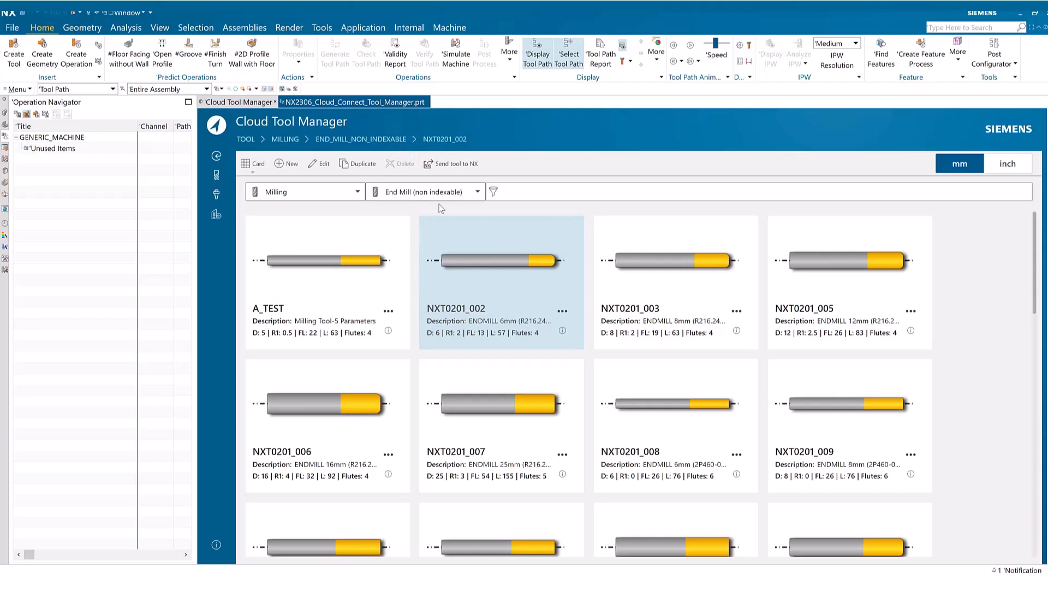
Step: Delete end mill NXT0201_002 and confirm the permanent deletion
left_click(404, 164)
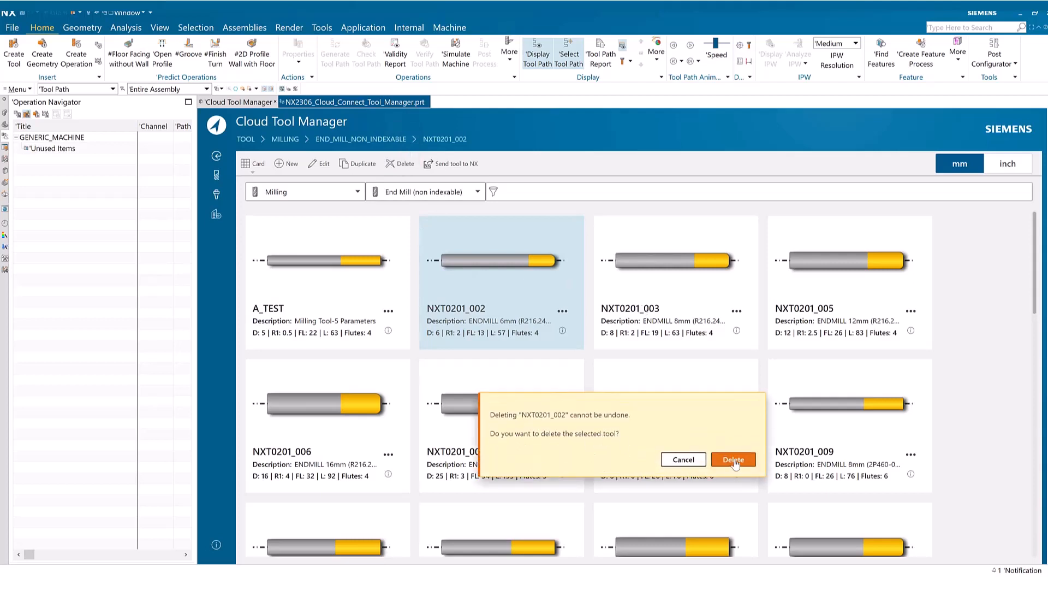
left_click(733, 459)
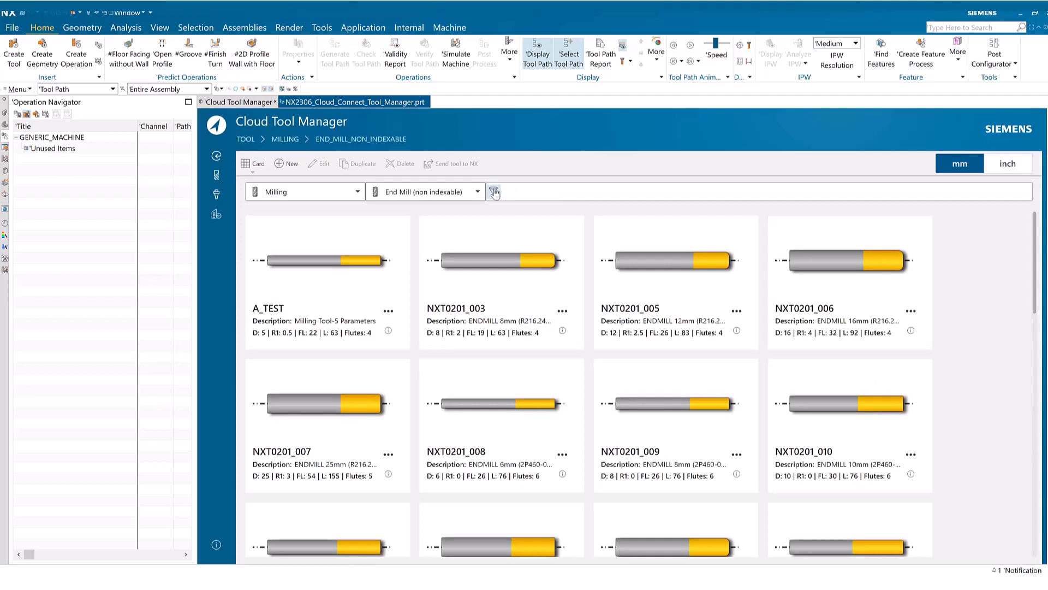
Step: Filter end mills to diameter 8, flute length greater than 20, corner radius 0
left_click(494, 192)
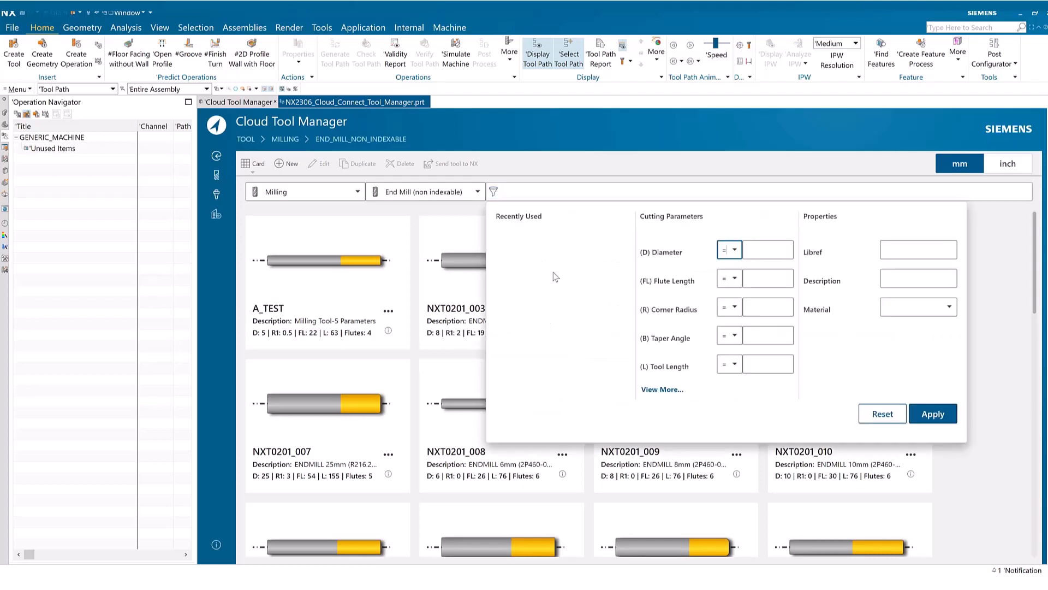
type("8")
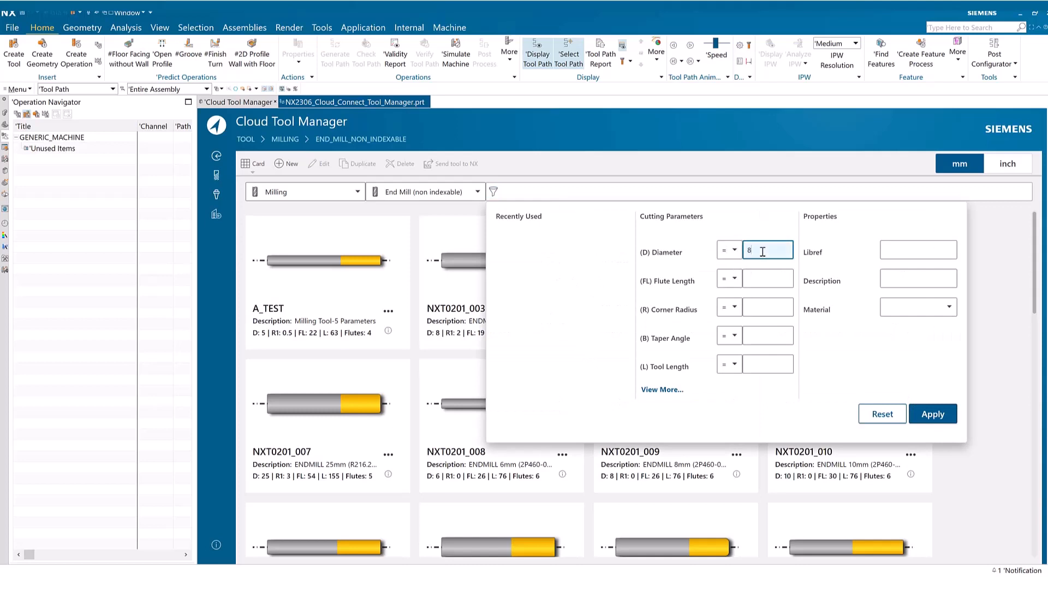
left_click(733, 277)
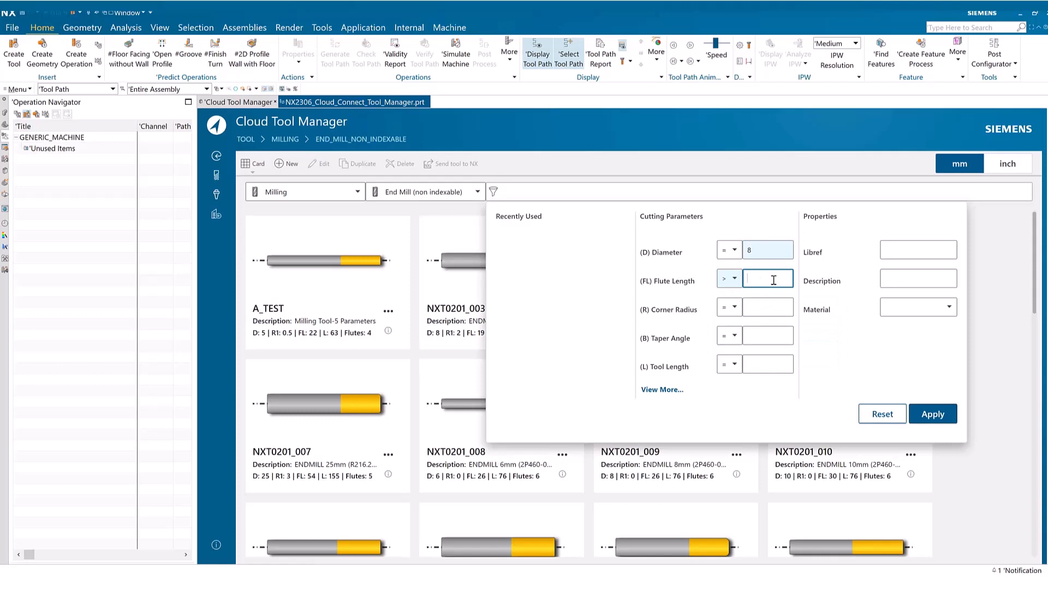
type("20")
left_click(768, 307)
type("0")
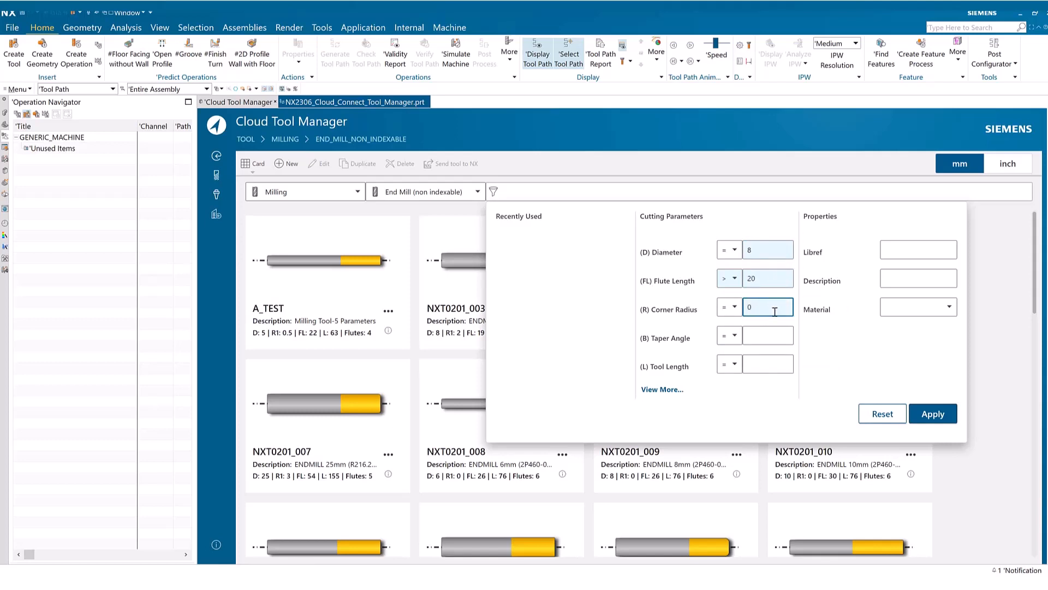
left_click(932, 414)
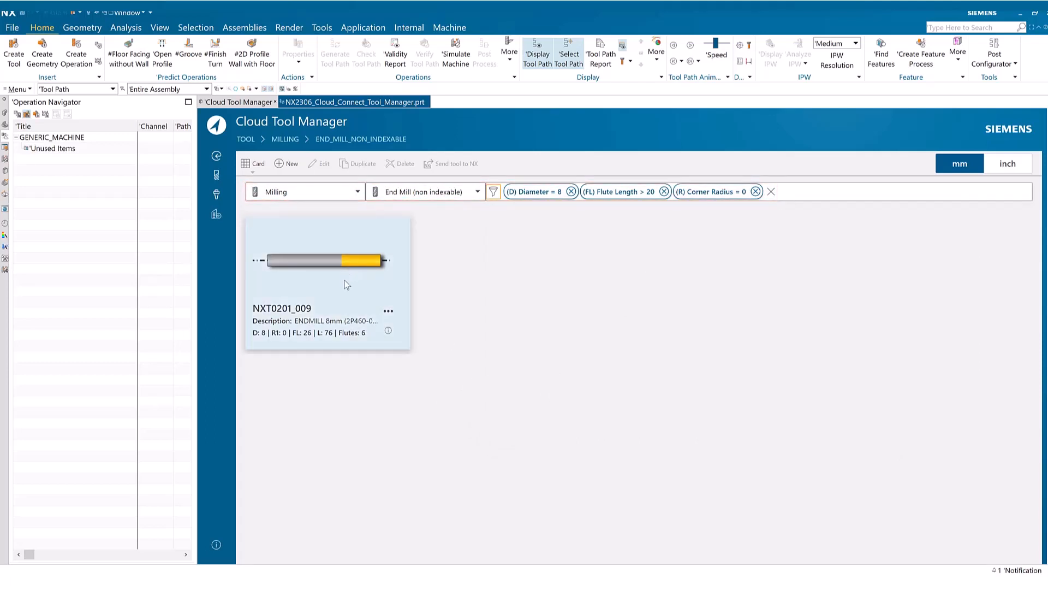
mouse_move(321, 288)
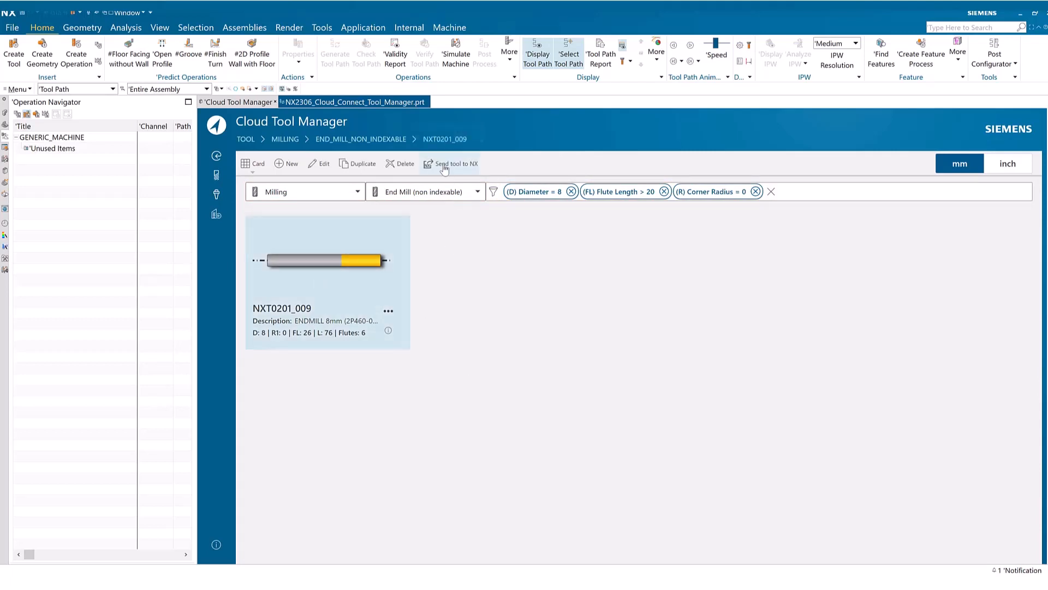
Step: Send NXT0201_009 into the active NX part and reset all search filters
left_click(451, 163)
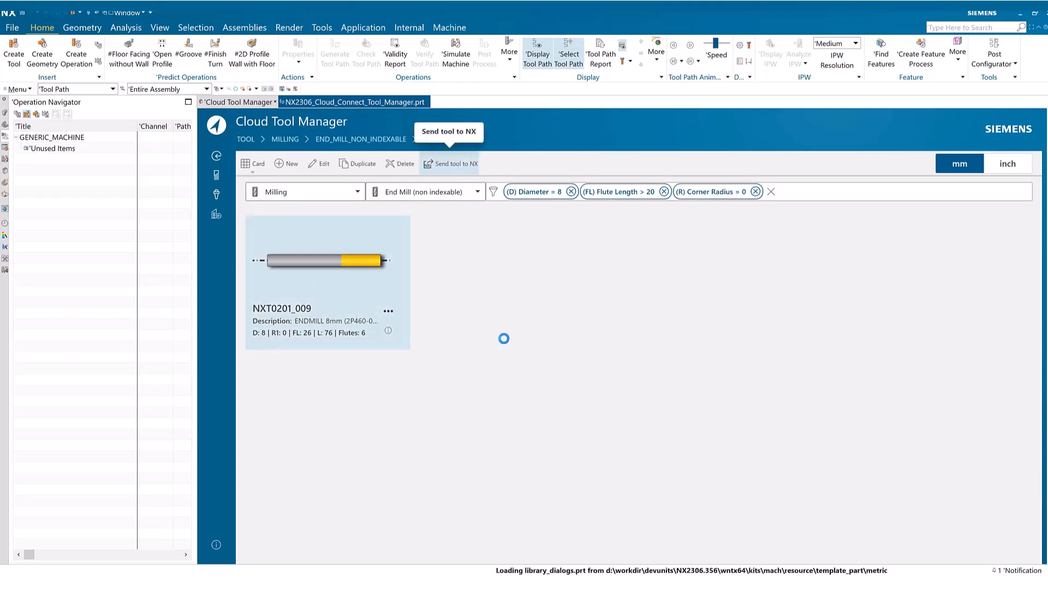
left_click(455, 163)
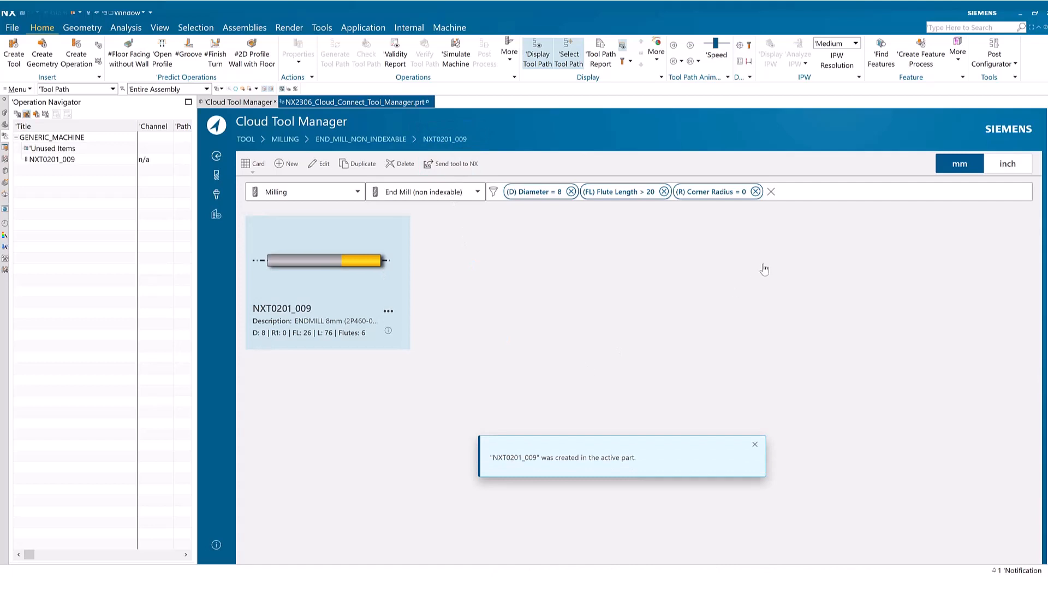
mouse_move(771, 191)
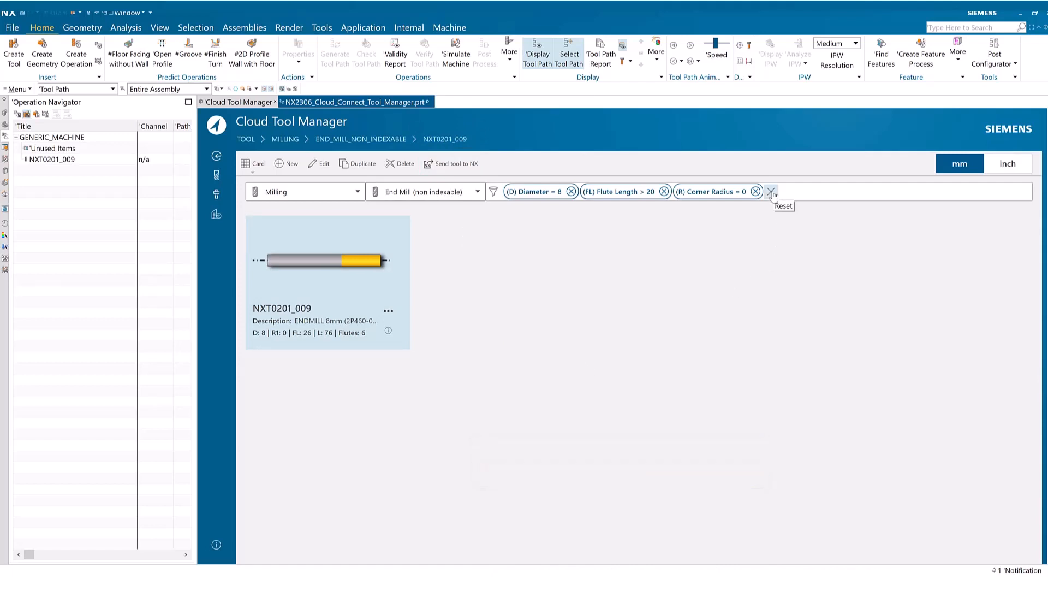
left_click(771, 191)
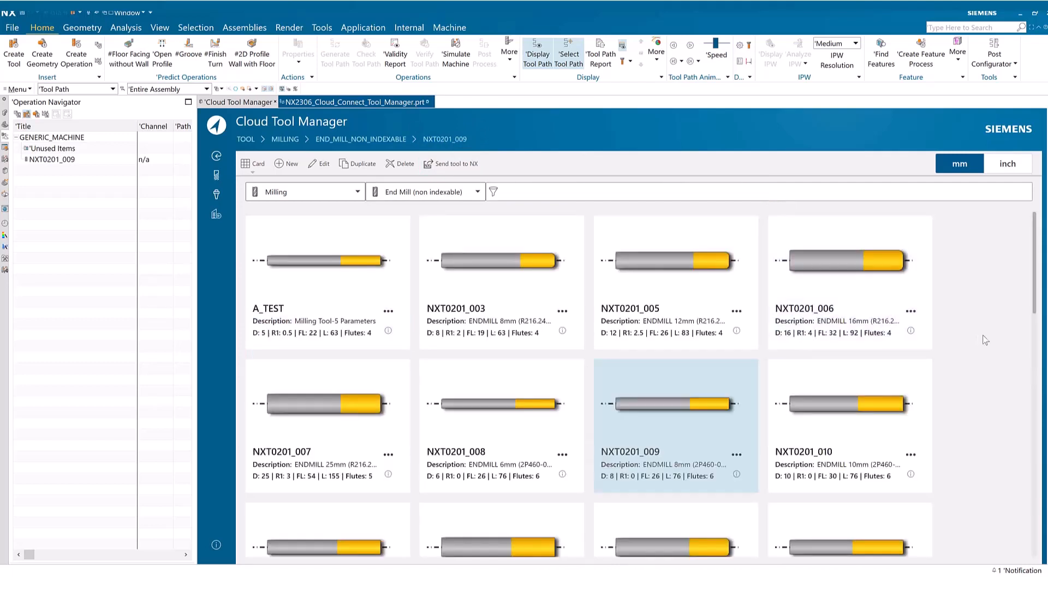
mouse_move(286, 163)
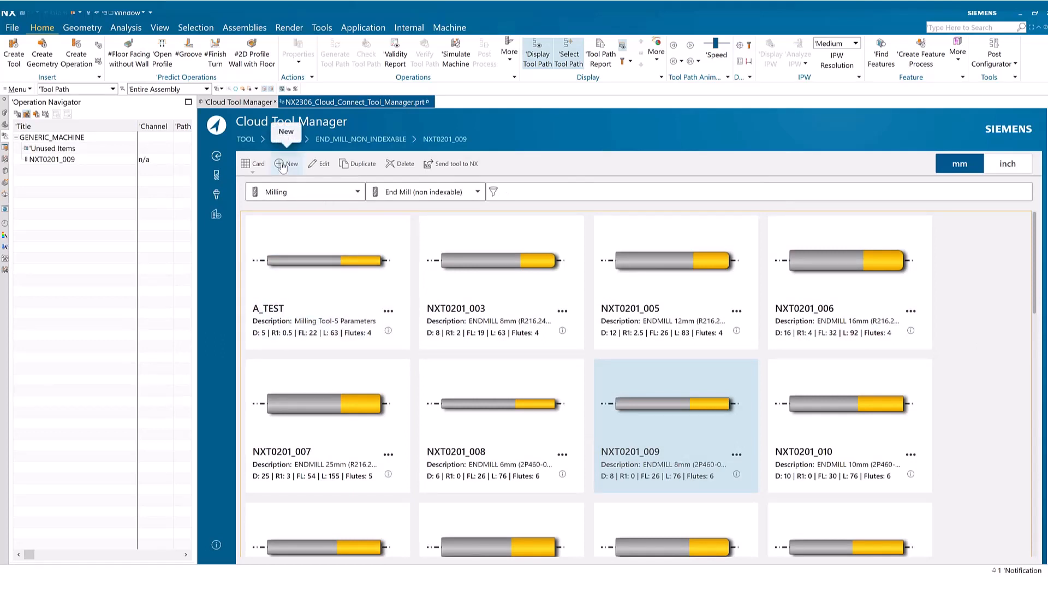
Step: Create end mill B_TEST_D8 in Coated(Ti,Al)N with length 63 and flute length 25
left_click(287, 163)
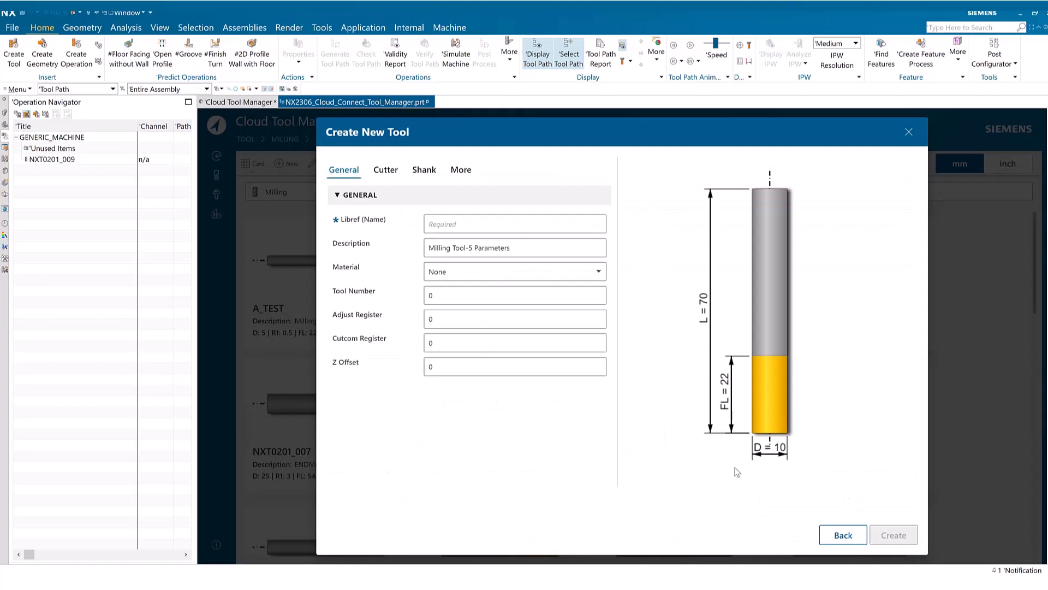
left_click(514, 223)
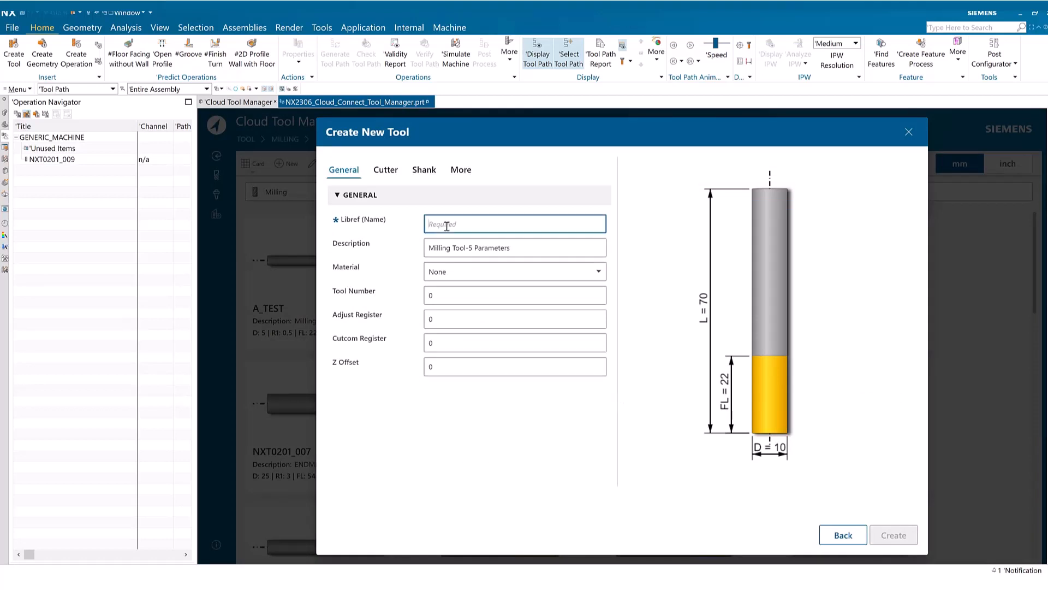
type("B_TEST_D8")
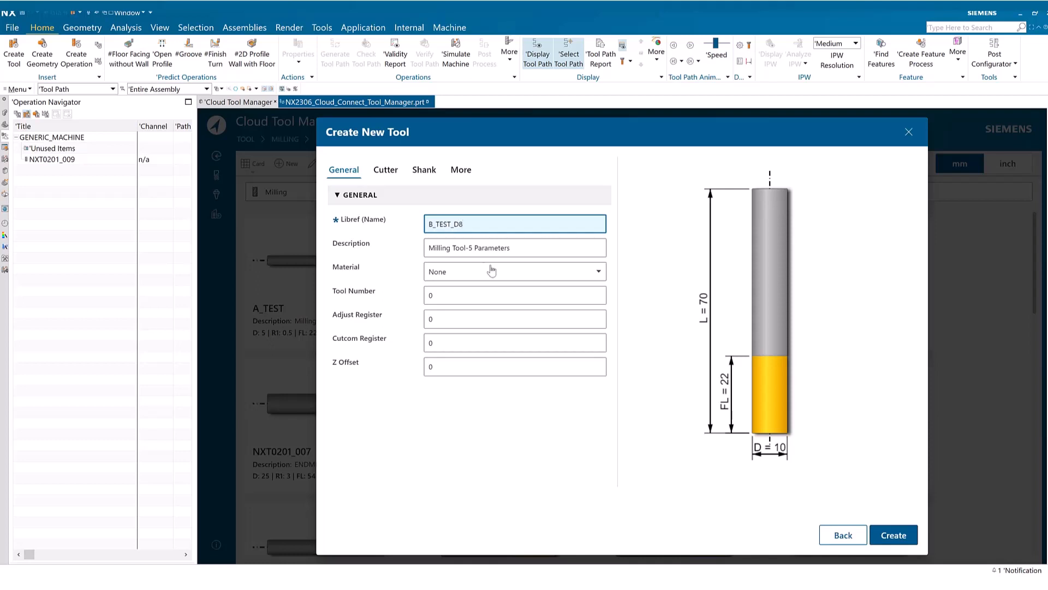
left_click(515, 271)
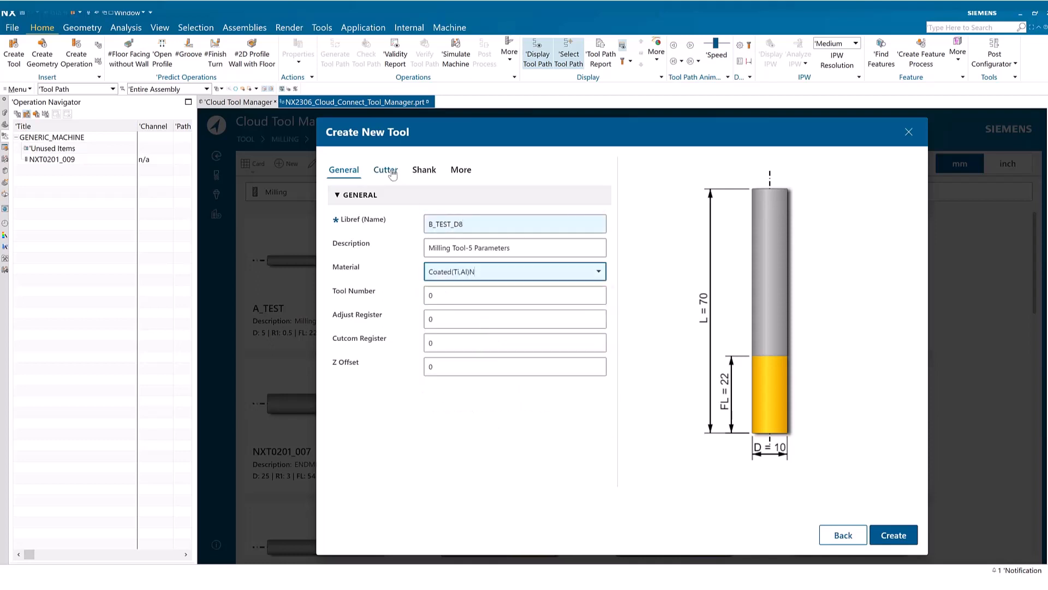
left_click(385, 169)
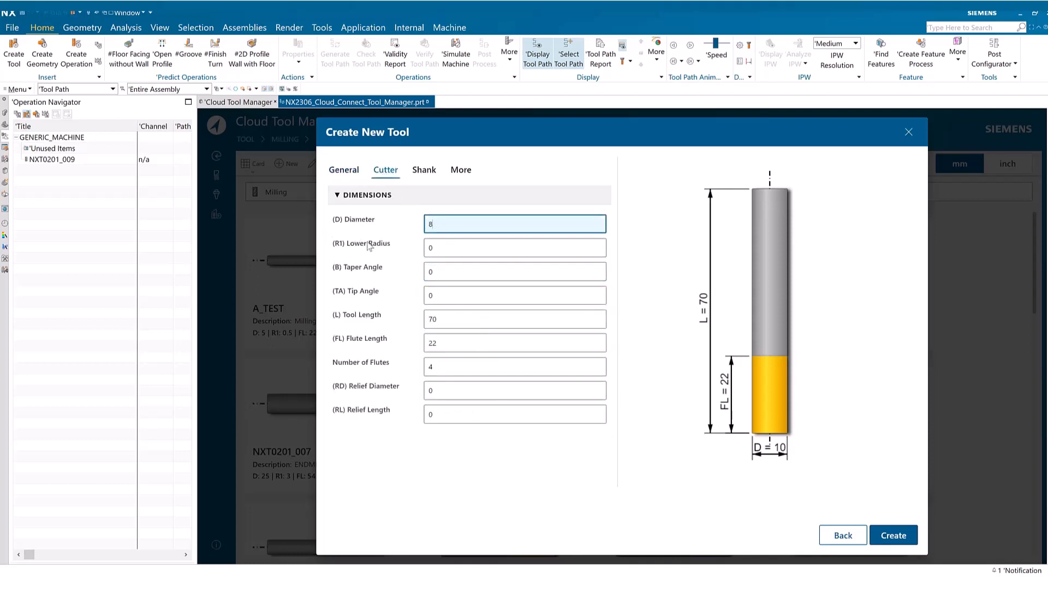
left_click(514, 318)
type("63")
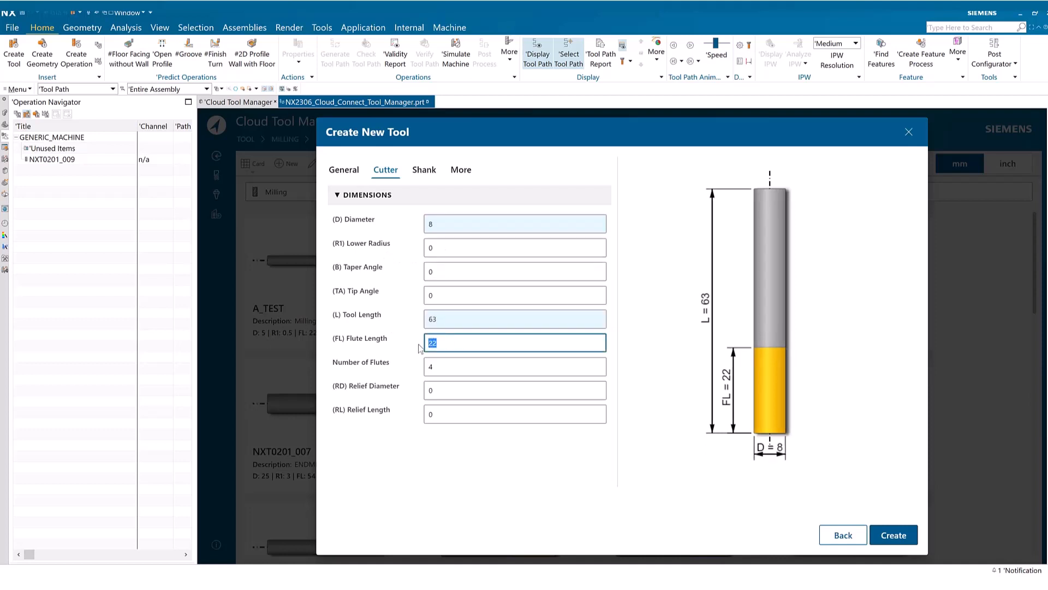
type("25")
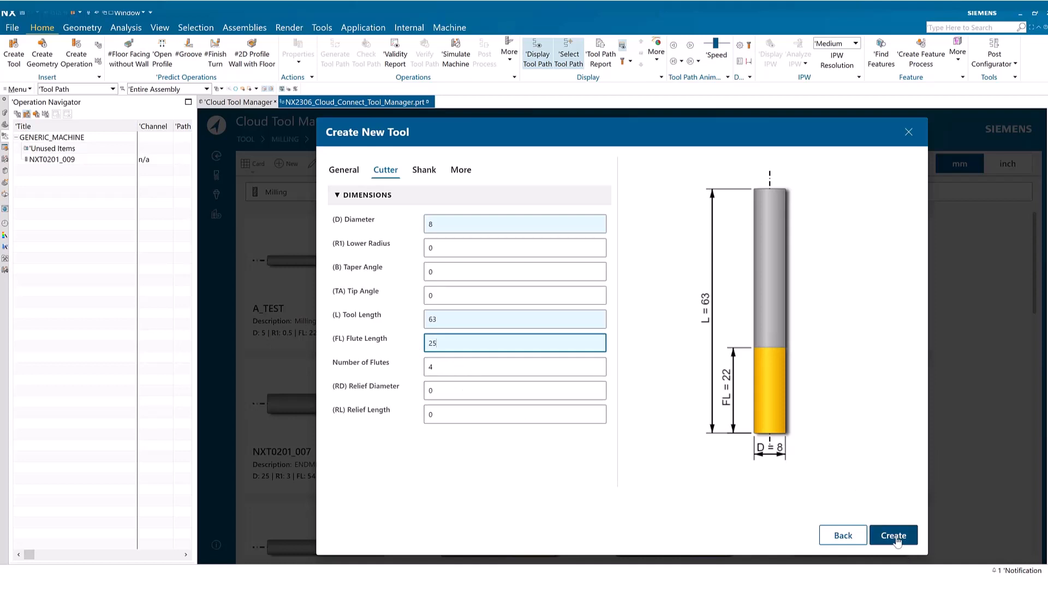
left_click(893, 536)
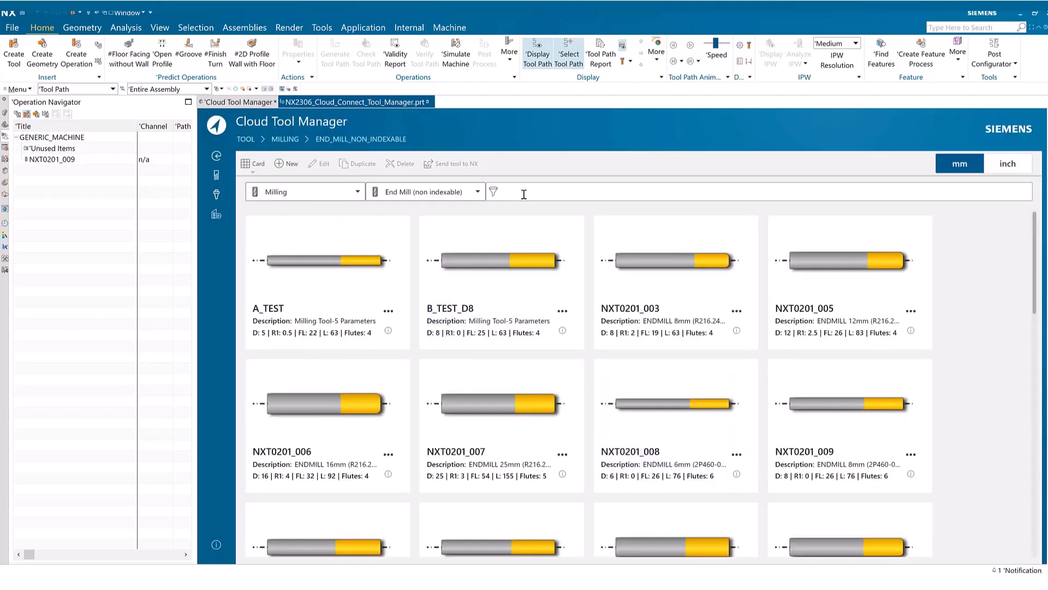
Step: Switch the library to Milling_Drilling holders and scroll through all of them
left_click(500, 284)
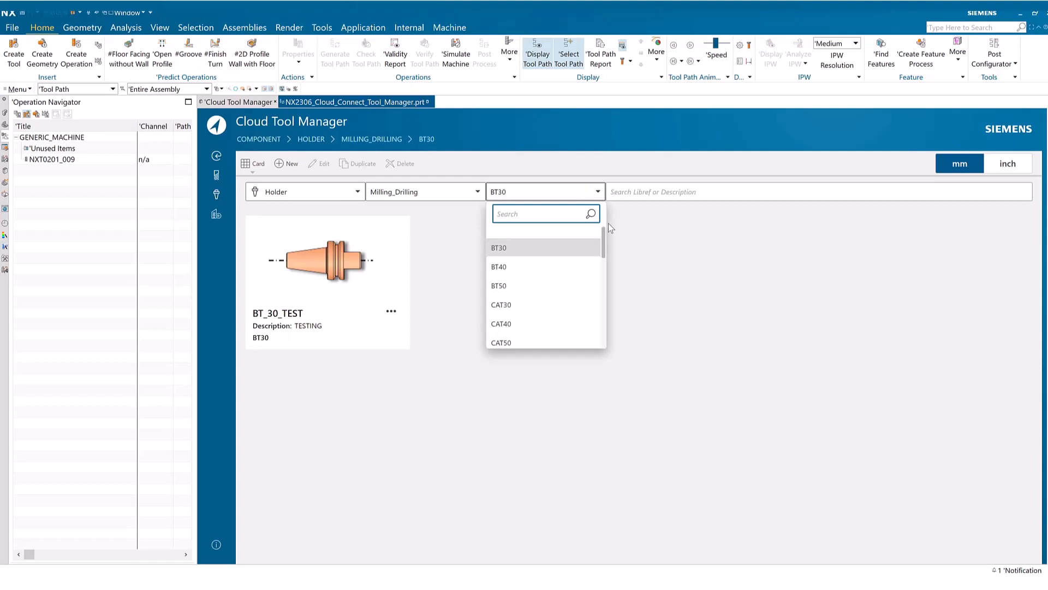
scroll("down", 3)
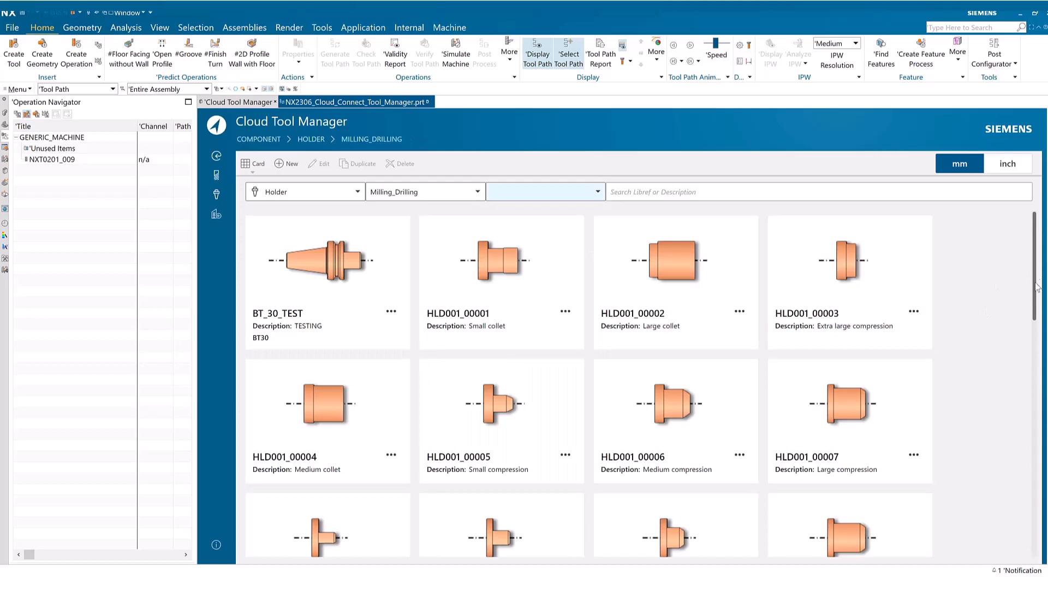
scroll("down", 3)
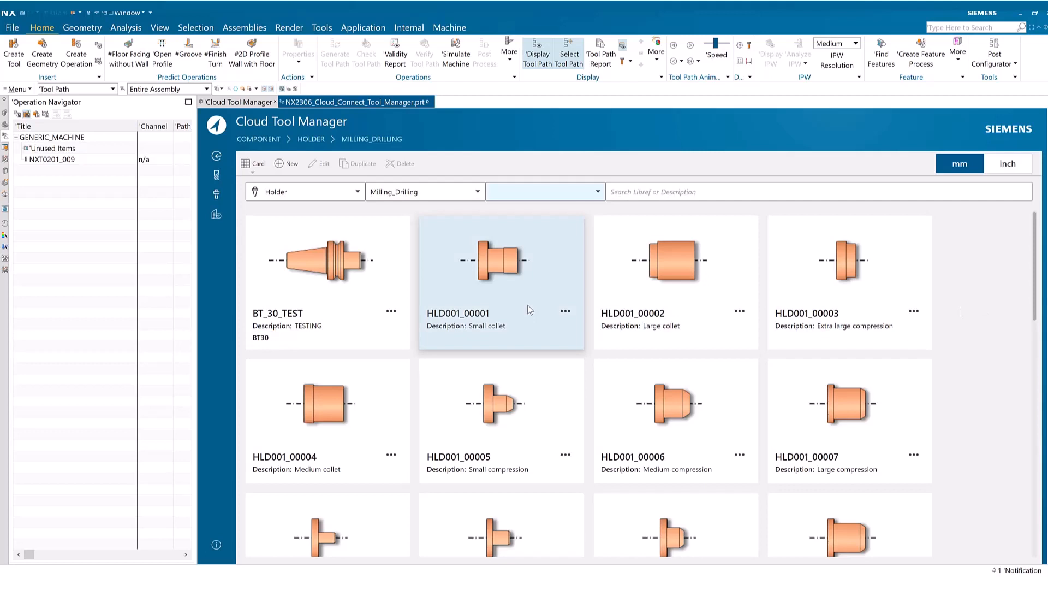
Step: Select holder HLD001_00001, delete it, and confirm the warning
left_click(495, 261)
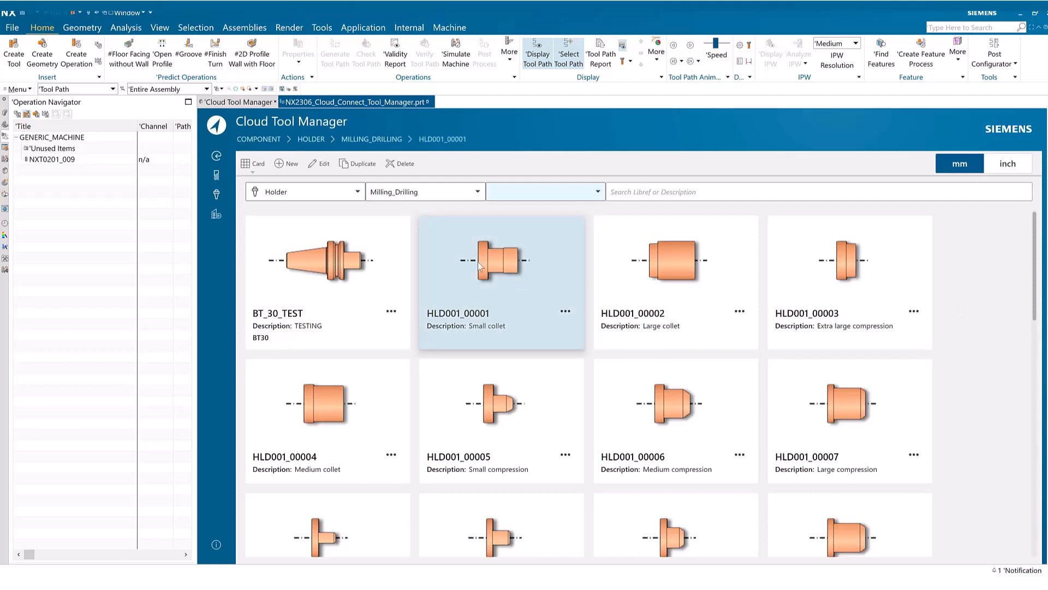
left_click(404, 163)
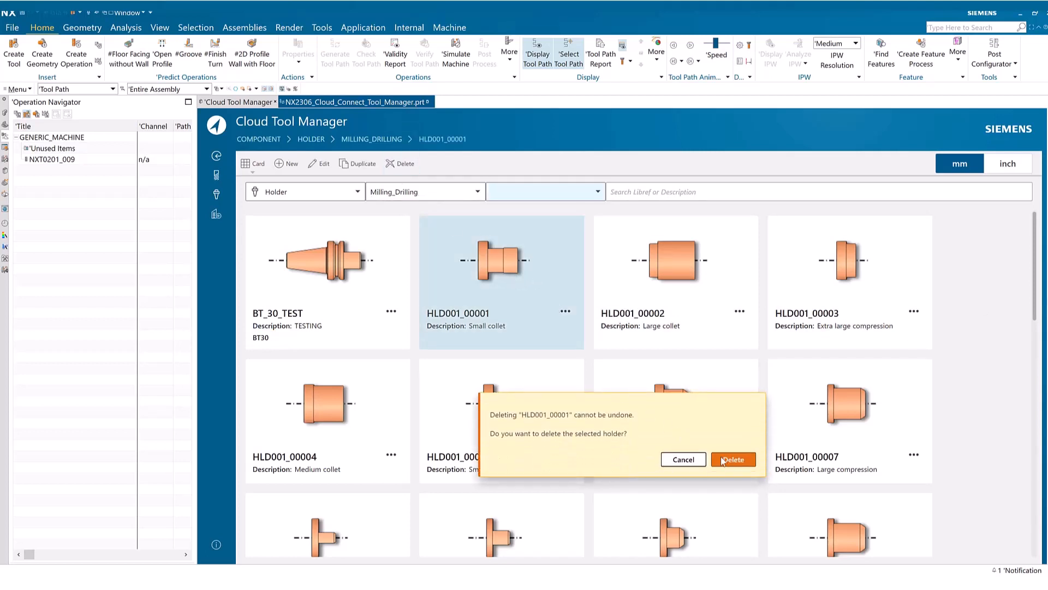
left_click(732, 459)
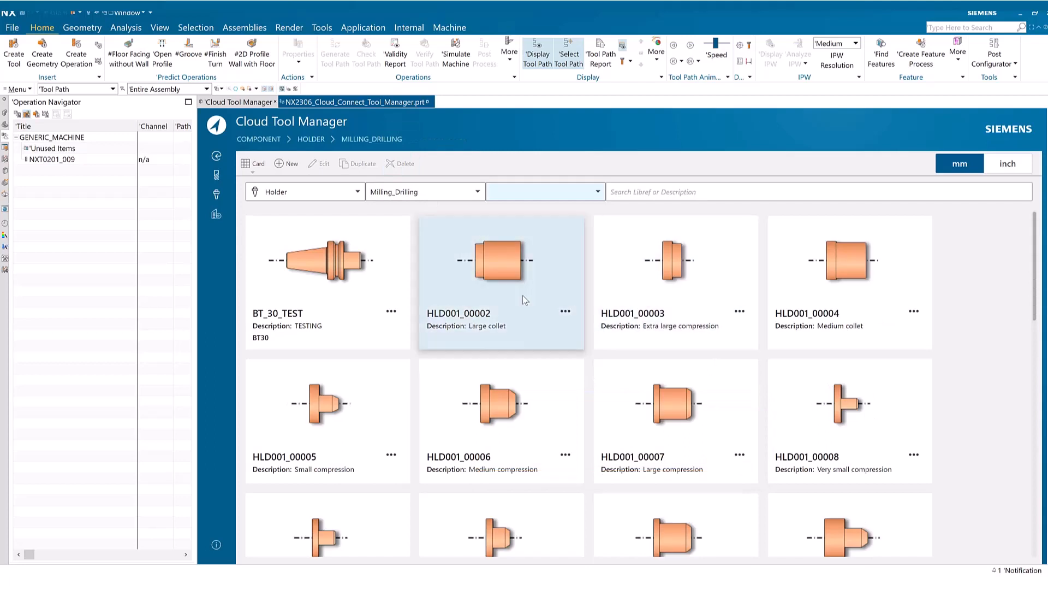
mouse_move(497, 271)
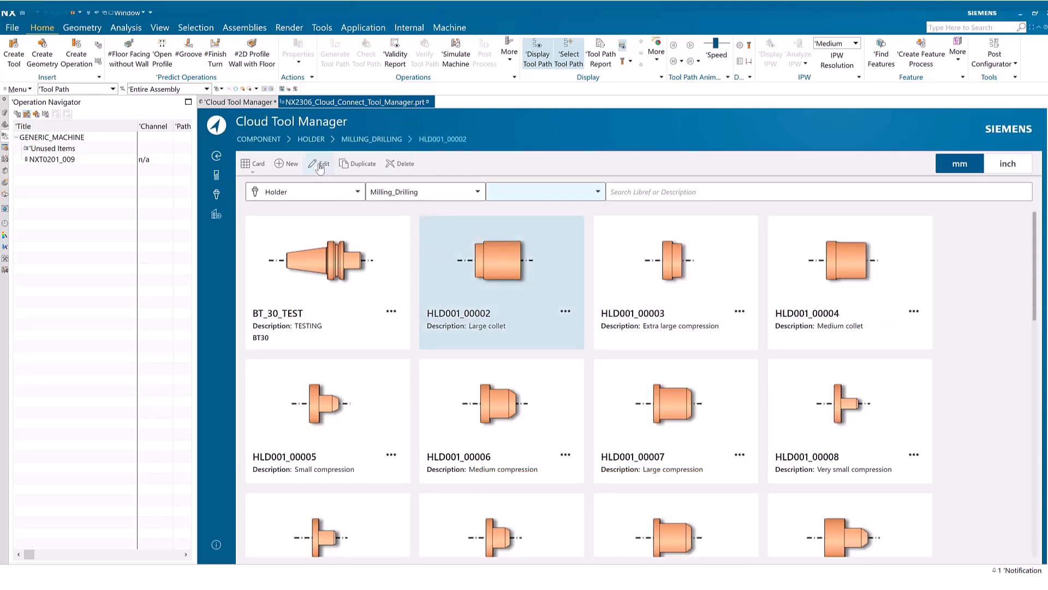
Step: Edit holder HLD001_00002, adding a third step and entering a new length for it
left_click(323, 163)
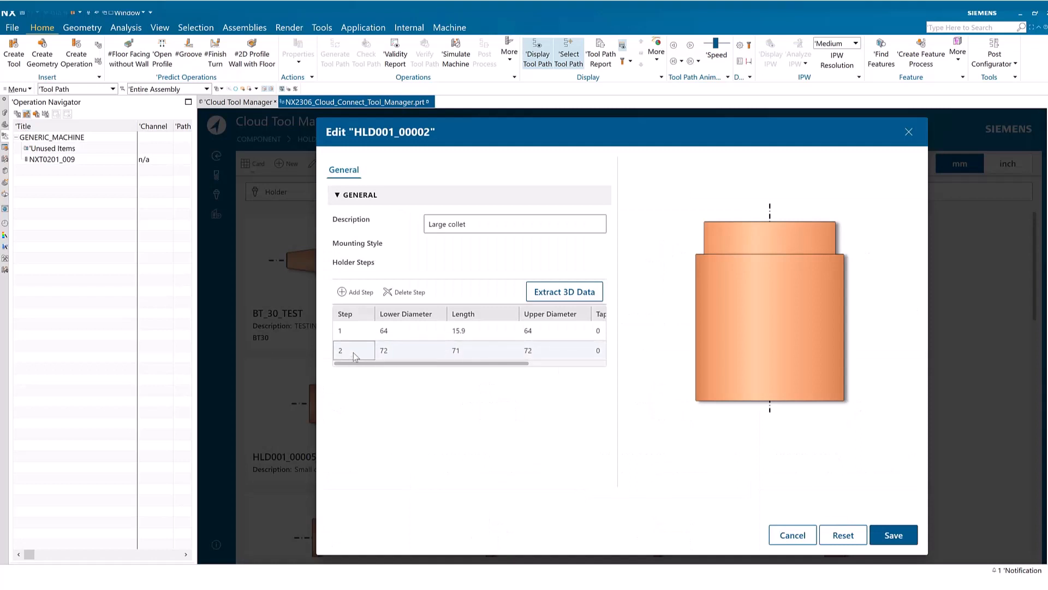
left_click(354, 291)
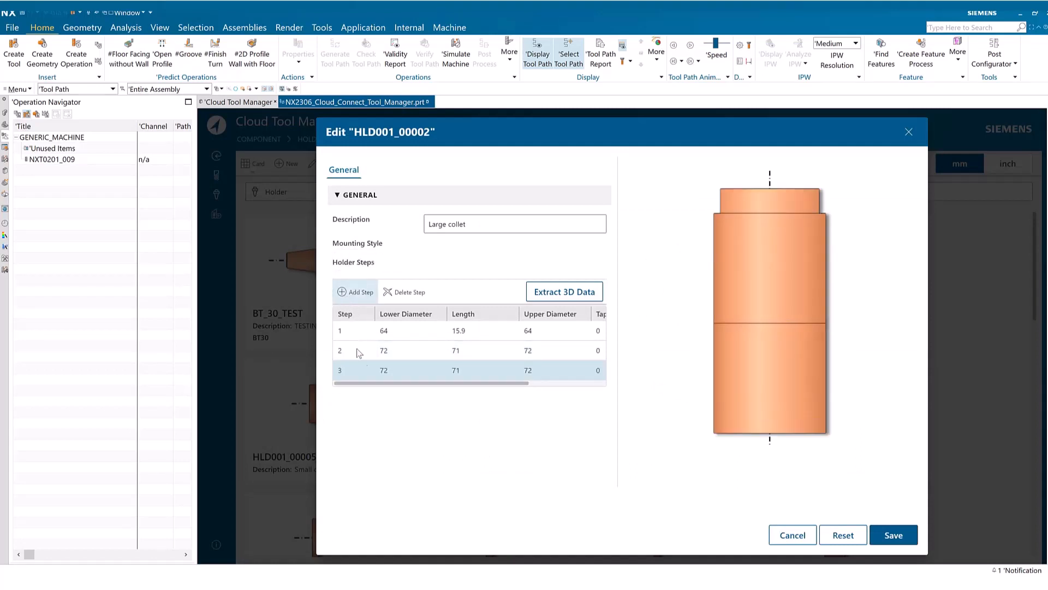
left_click(456, 370)
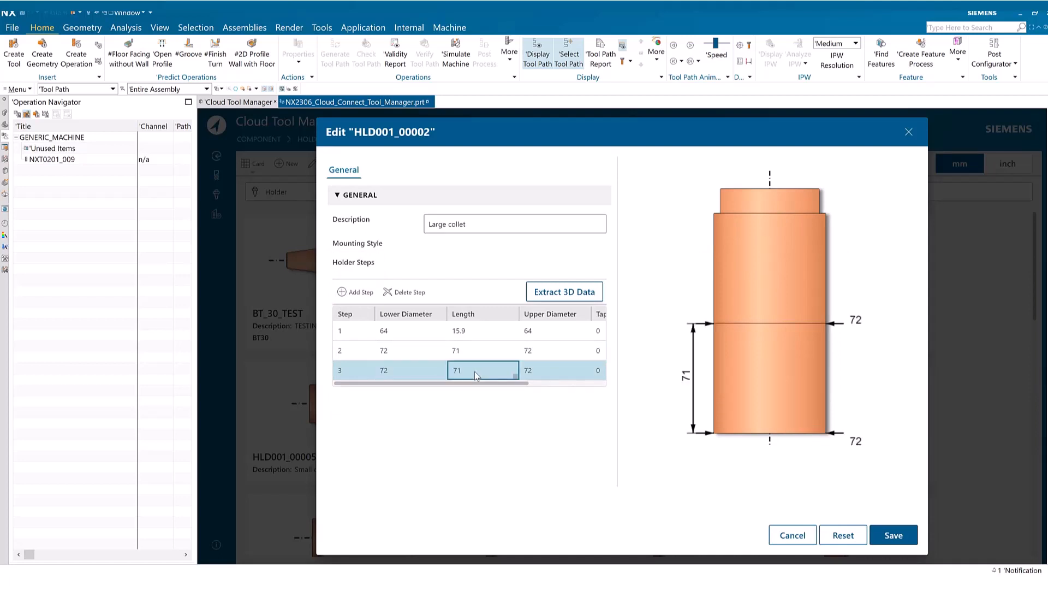
double_click(456, 370)
type("2")
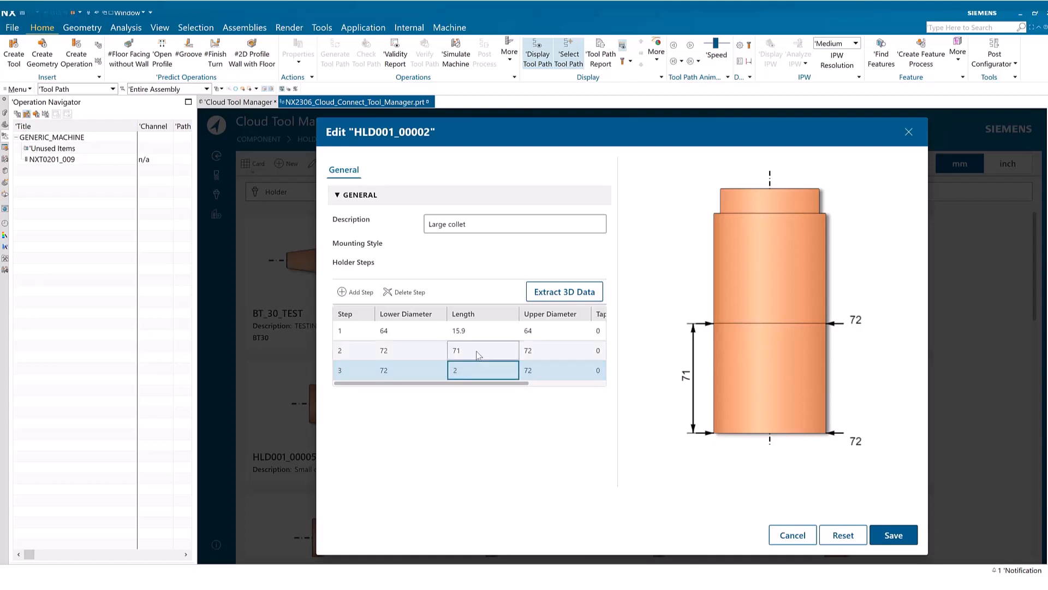
left_click(457, 350)
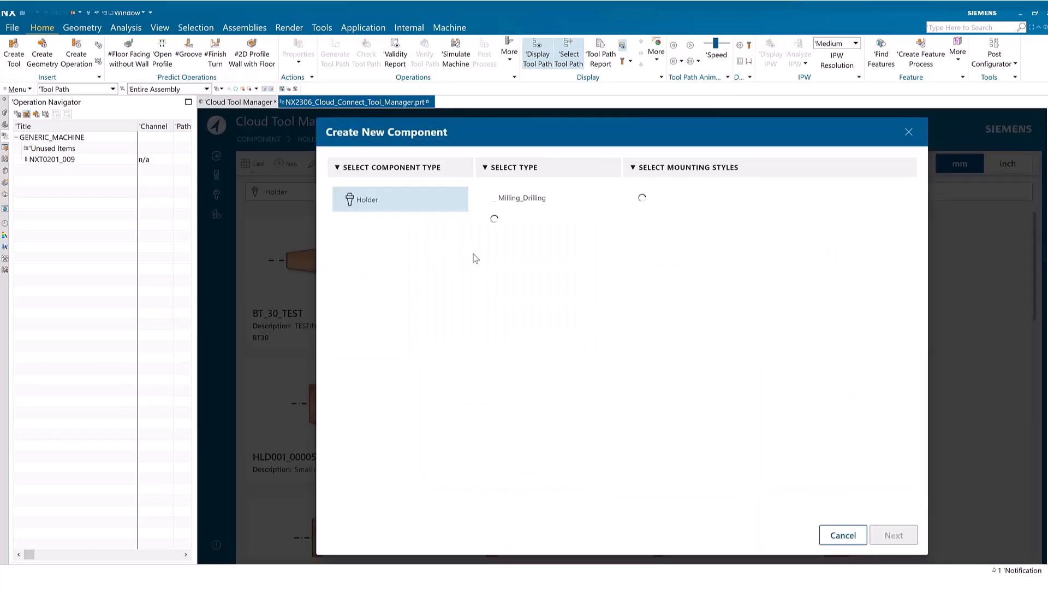
Step: Choose the BT40 mounting style for the new holder and name it BT40_TEST
left_click(522, 198)
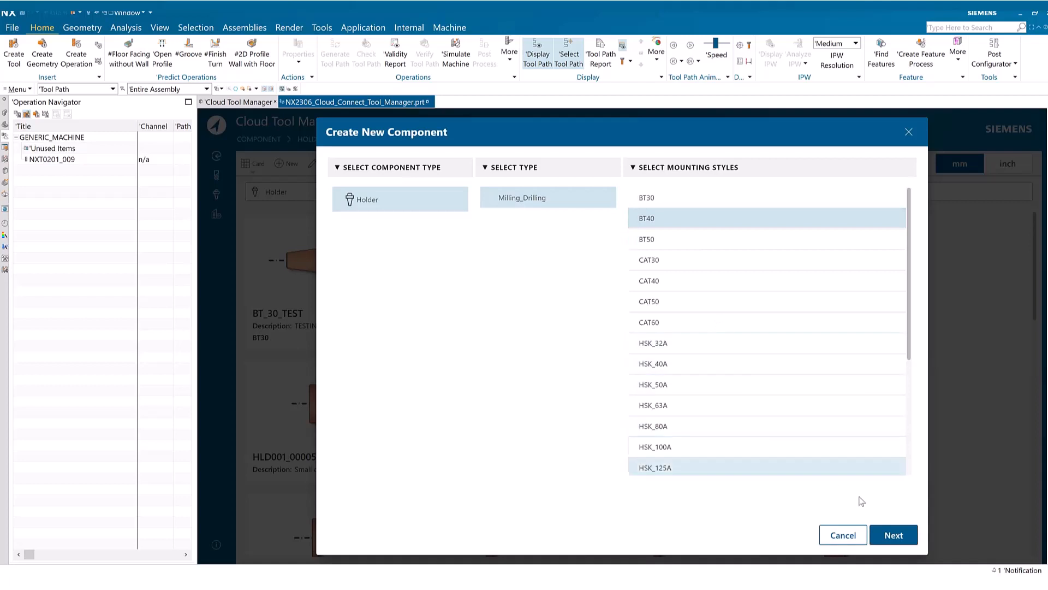
left_click(894, 534)
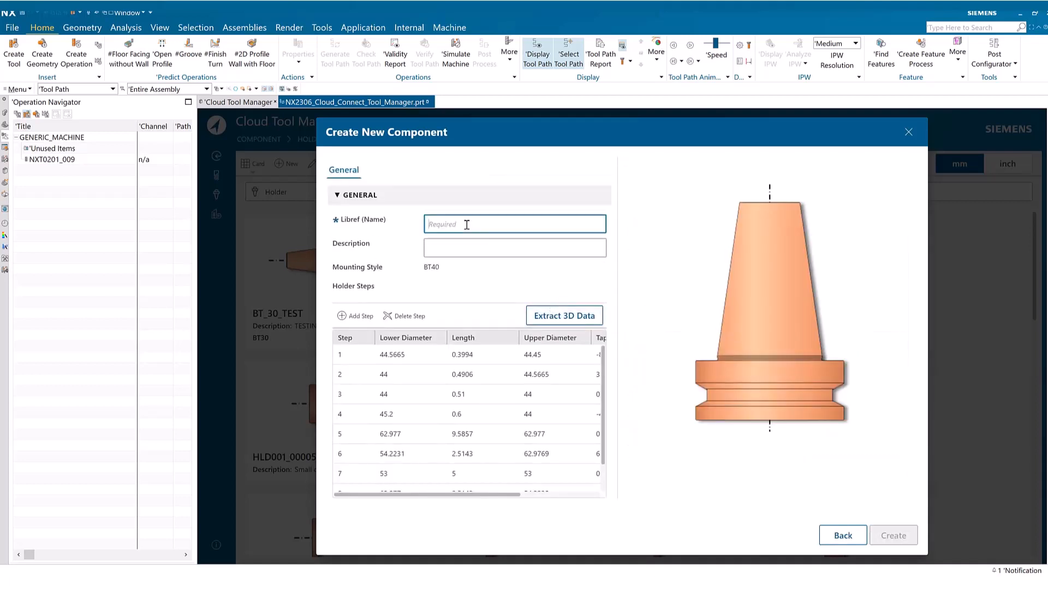
type("BT4")
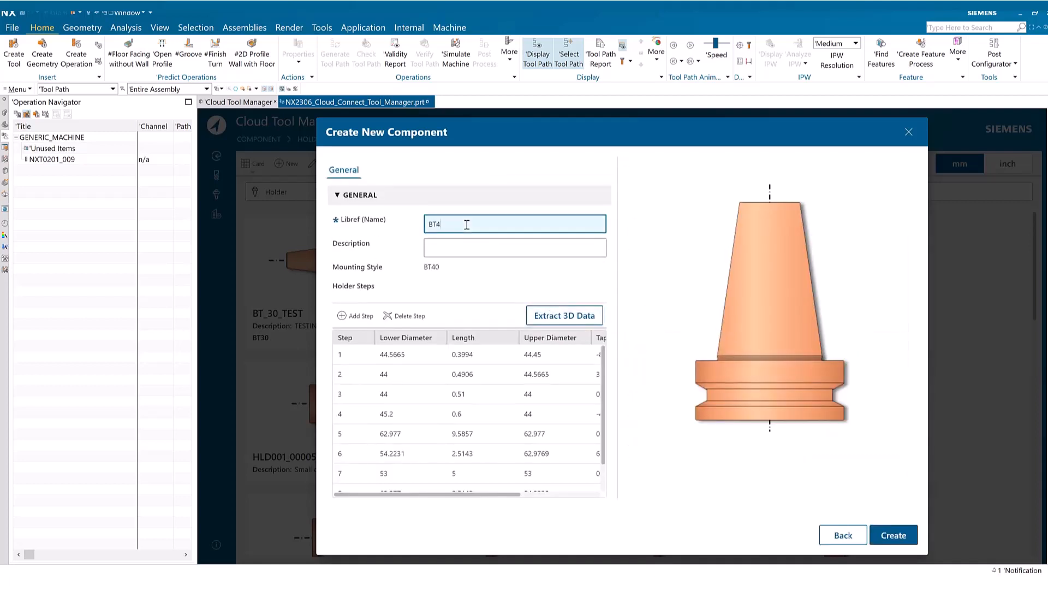
type("0_TEST")
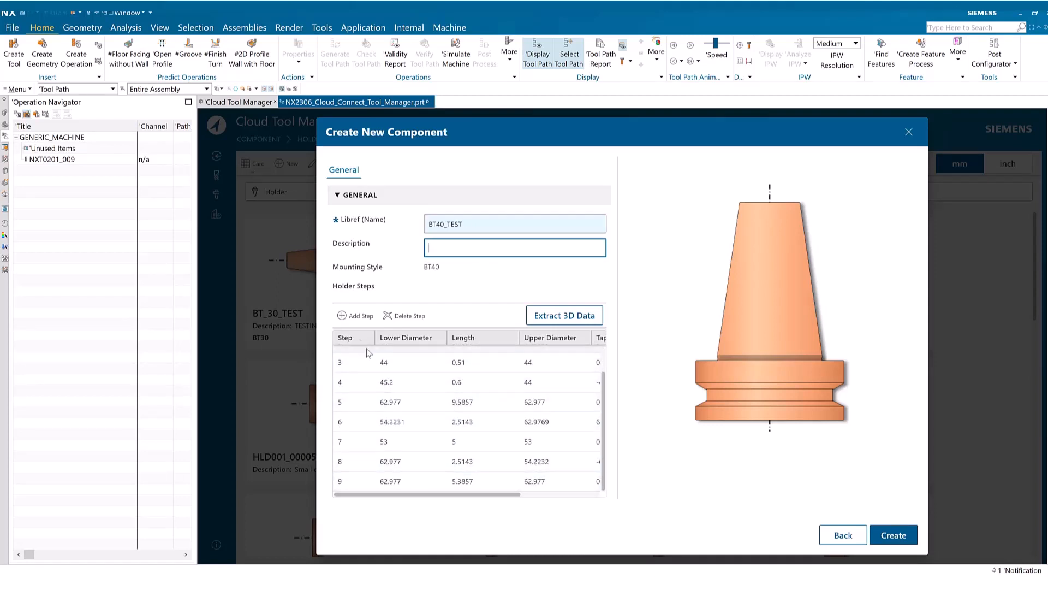
Step: Review the holder step dimensions, including step 4, and create BT40_TEST
left_click(483, 413)
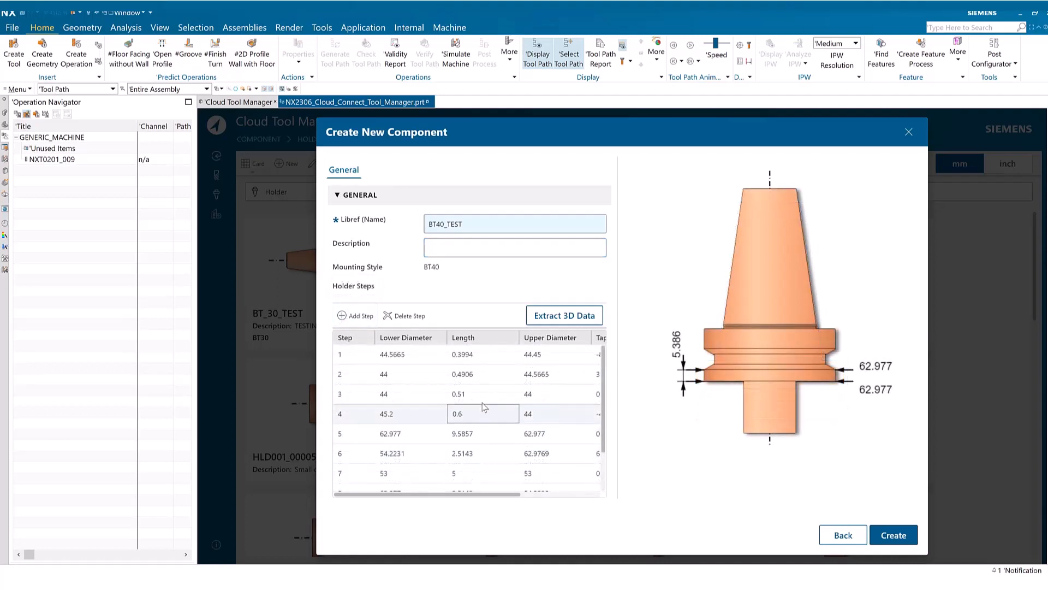
left_click(555, 433)
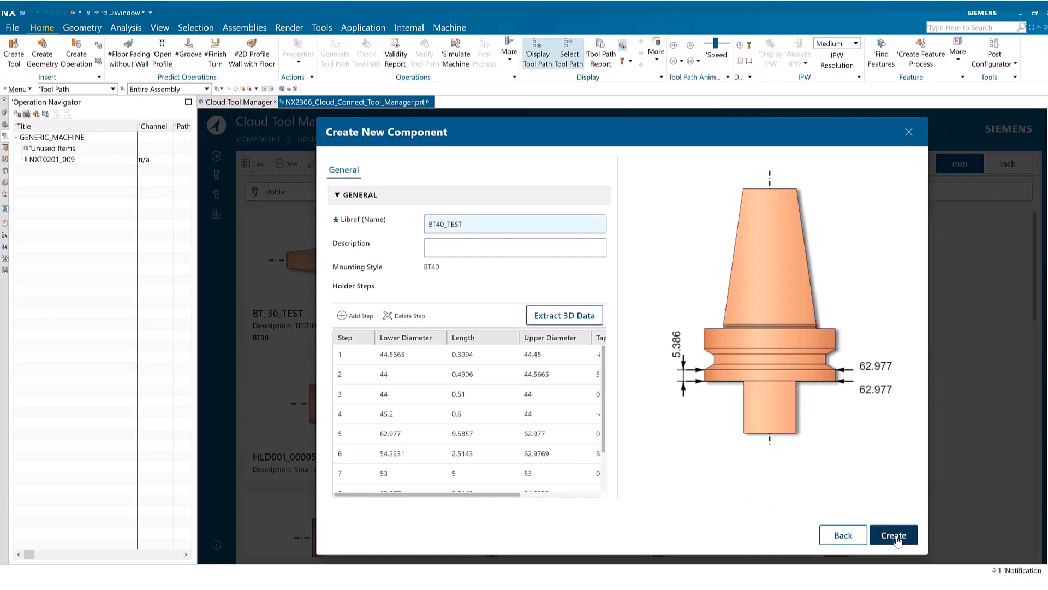
left_click(893, 535)
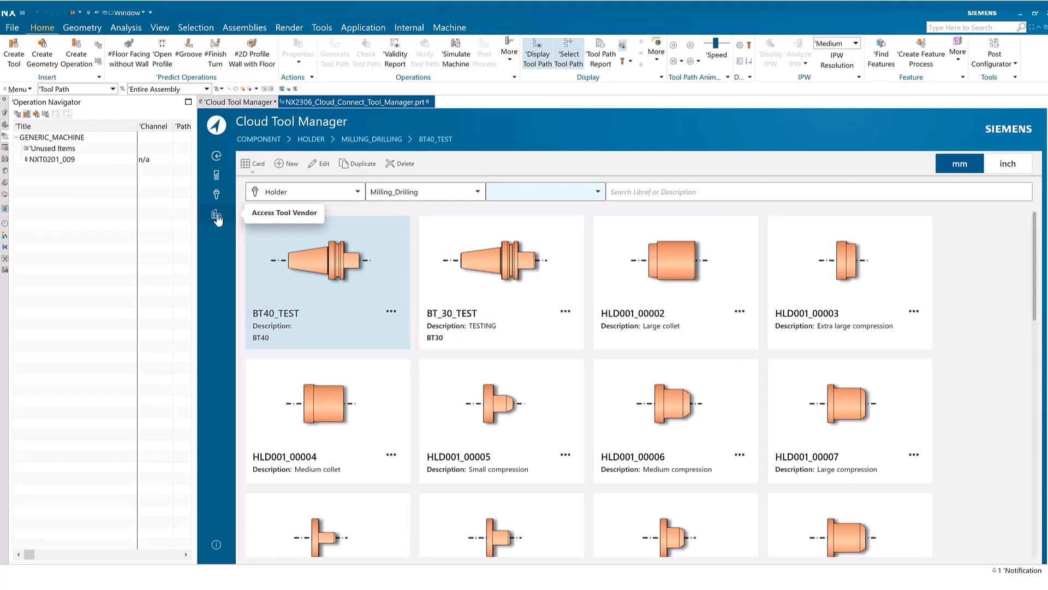
Step: Open the Tool Vendors list and launch the Fraisa Tool Expert website
left_click(216, 214)
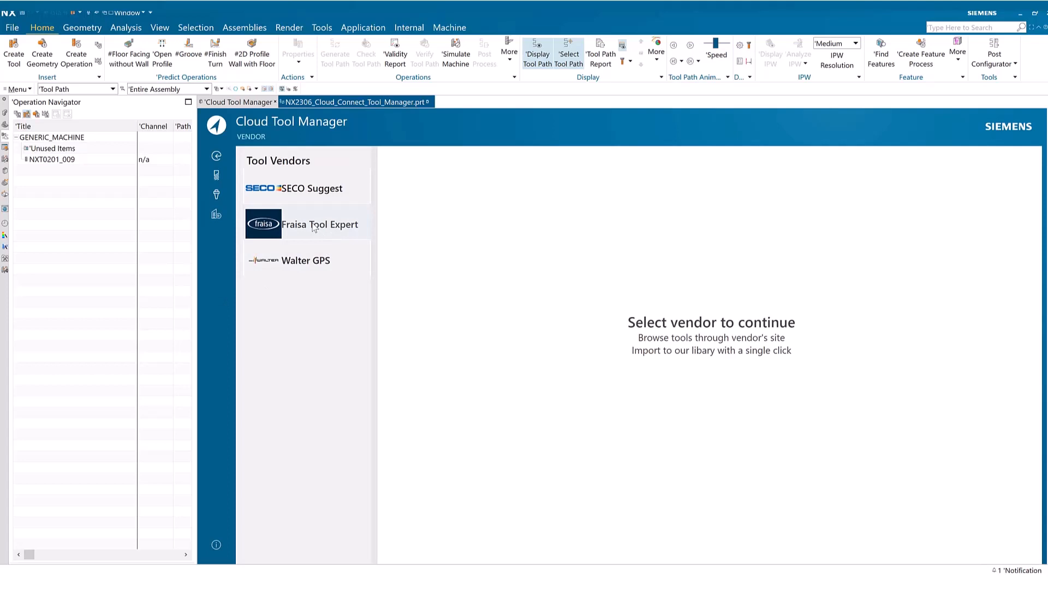
left_click(319, 224)
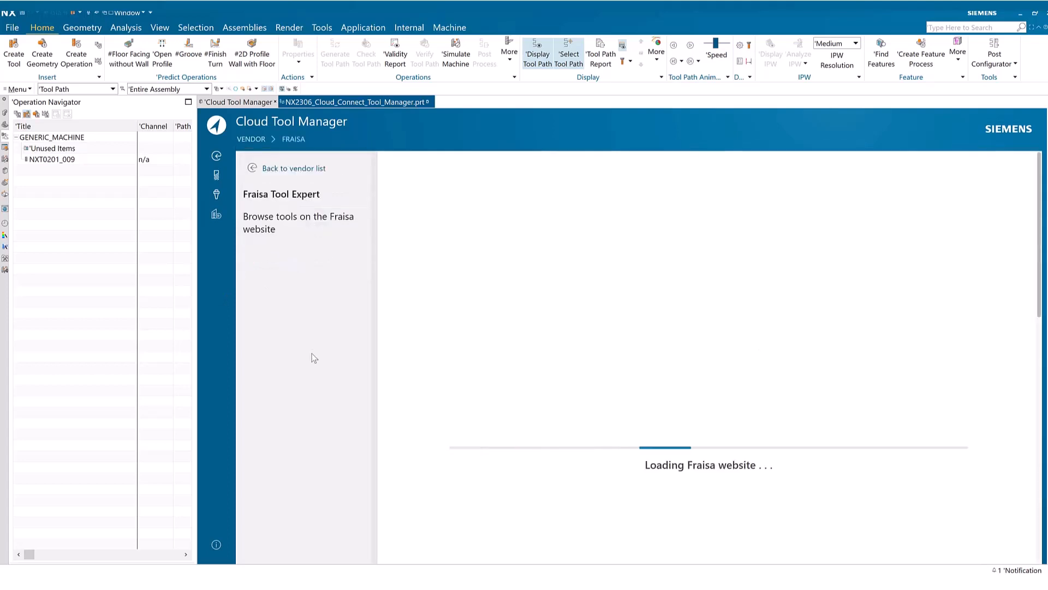
mouse_move(459, 356)
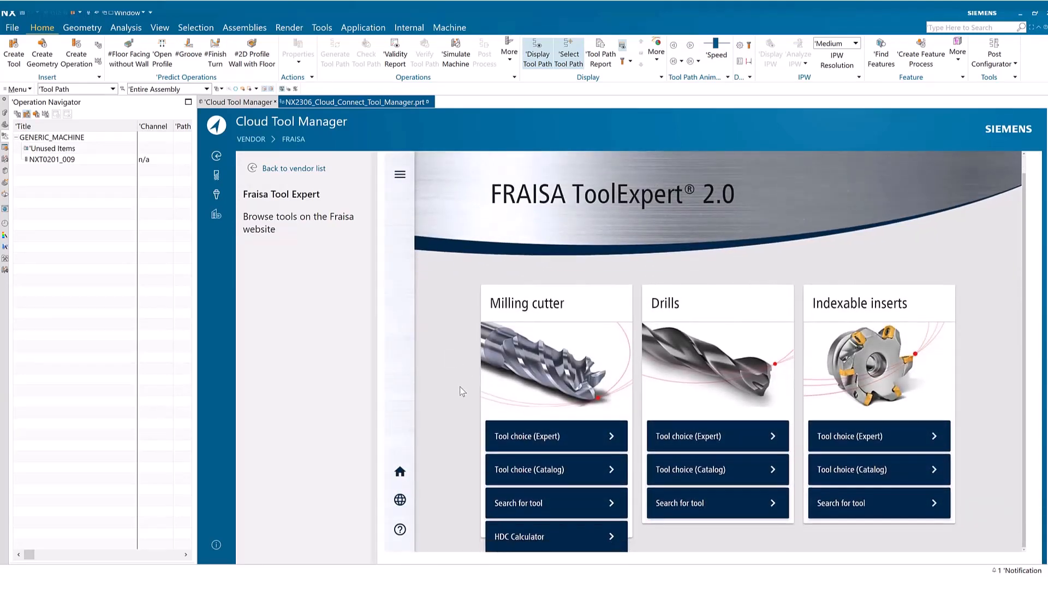
mouse_move(455, 452)
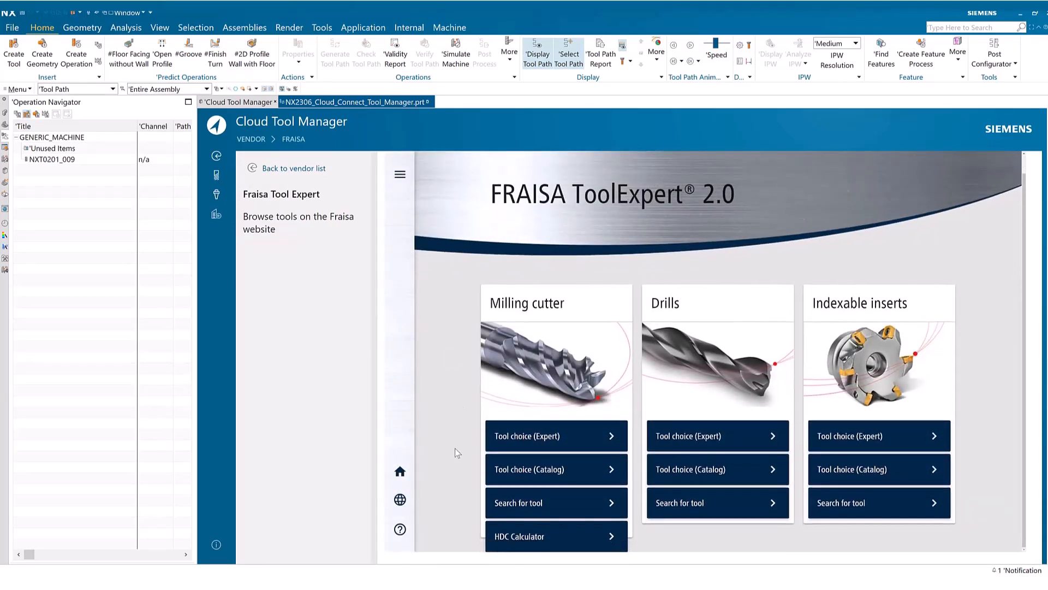
mouse_move(589, 468)
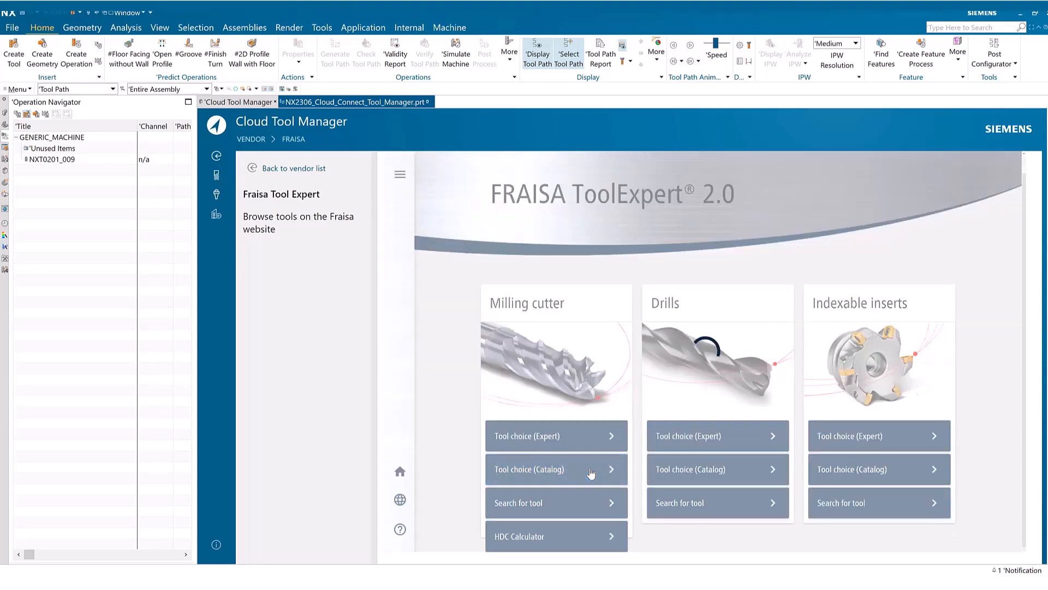
Step: In the Fraisa catalog, open smooth-edged cylindrical normal-version end mills and tick H8504260
left_click(527, 469)
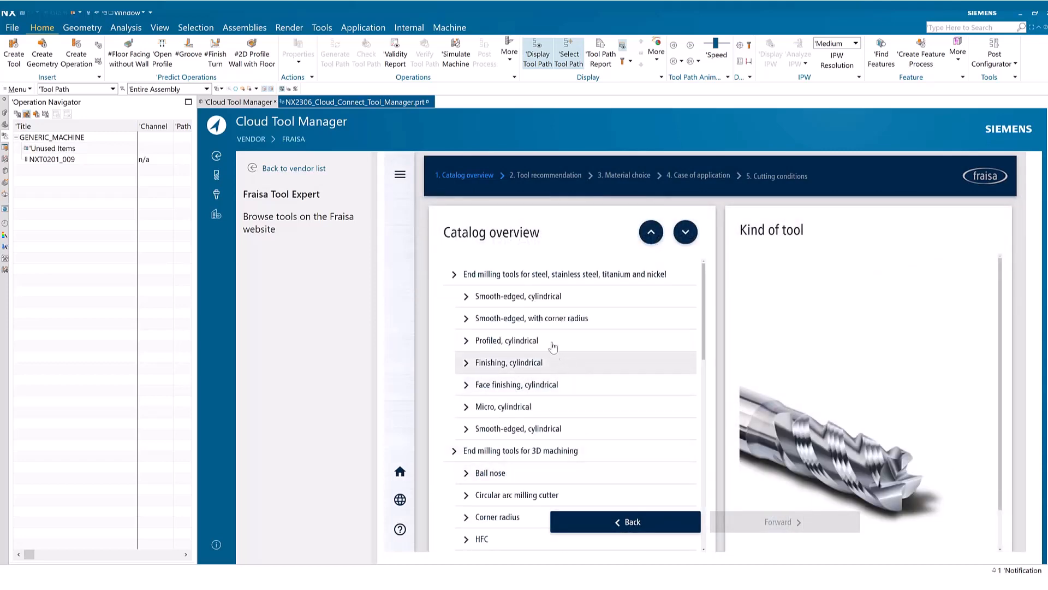
left_click(518, 296)
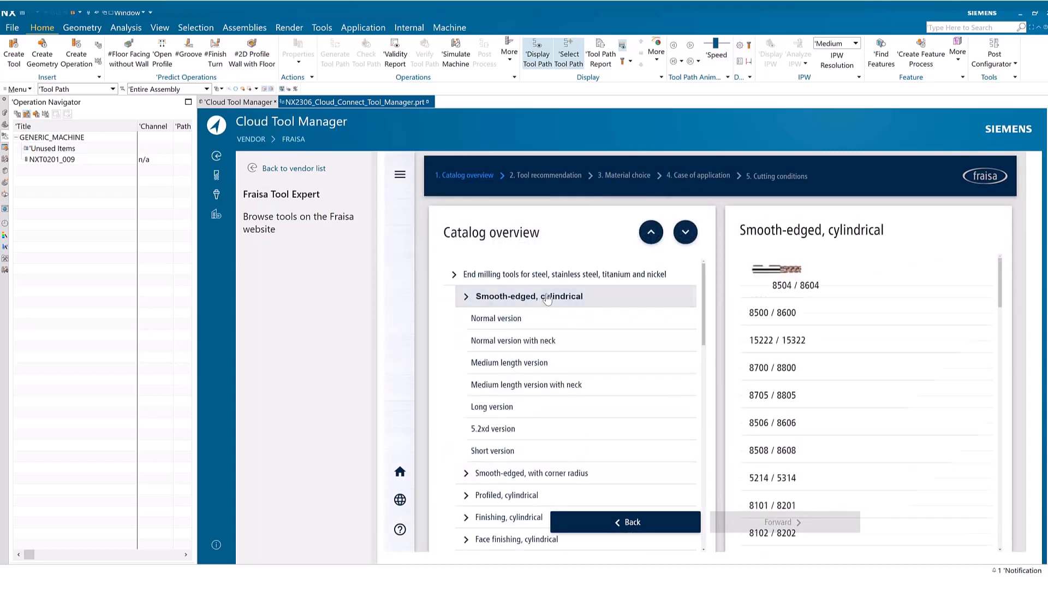
left_click(530, 296)
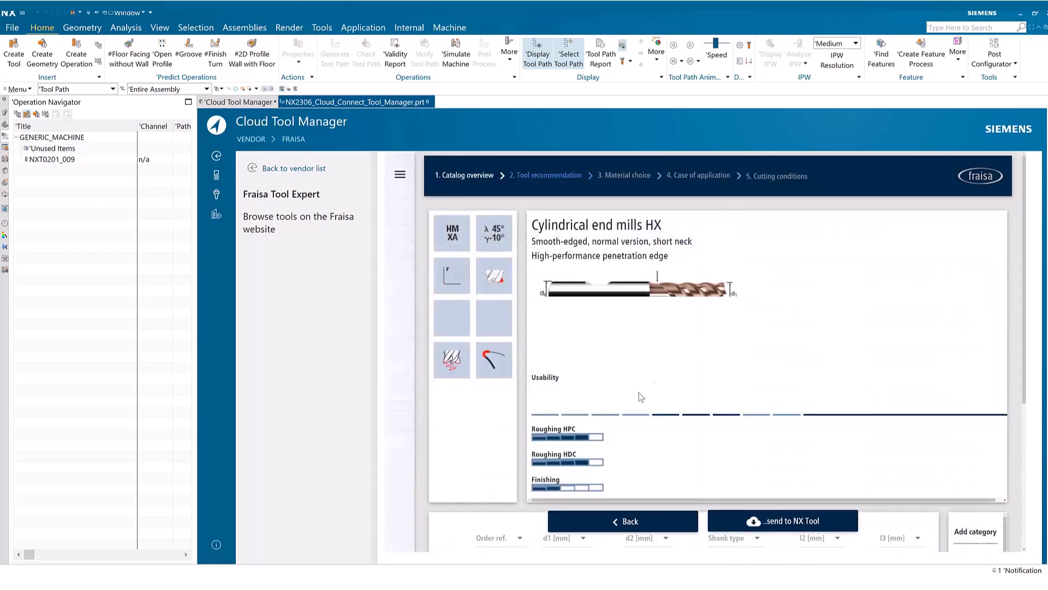
scroll("down", 3)
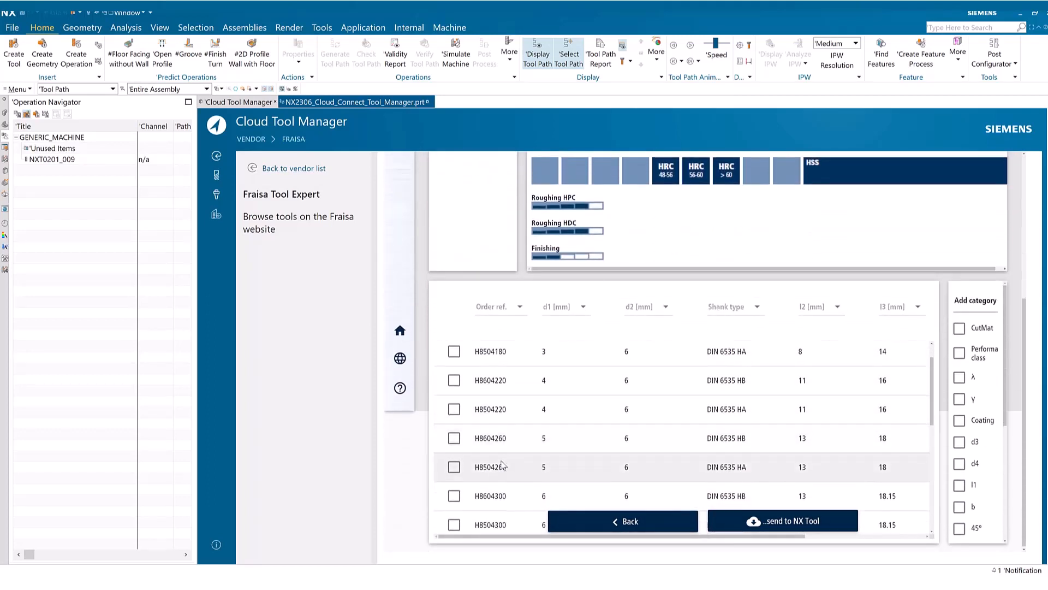
left_click(454, 467)
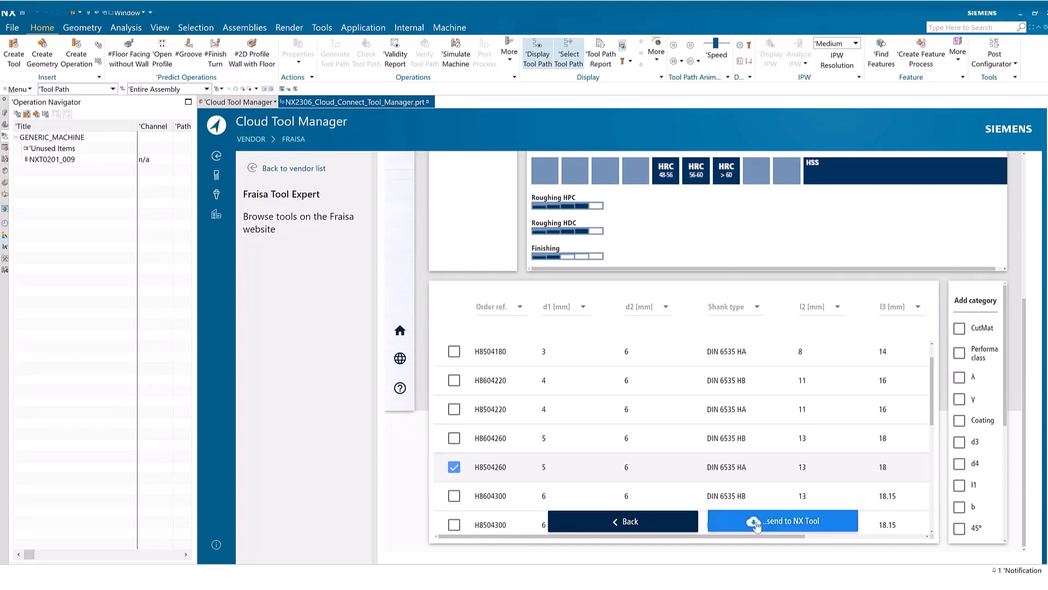
Step: Send H8504260 to NX, import it into the library and part, and return to the part
left_click(783, 521)
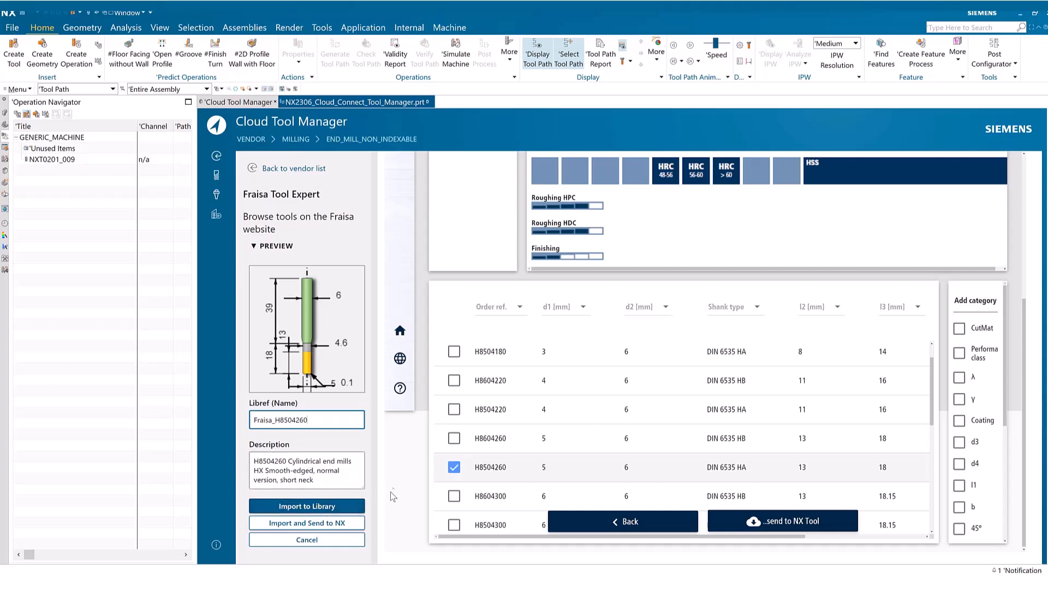
mouse_move(307, 523)
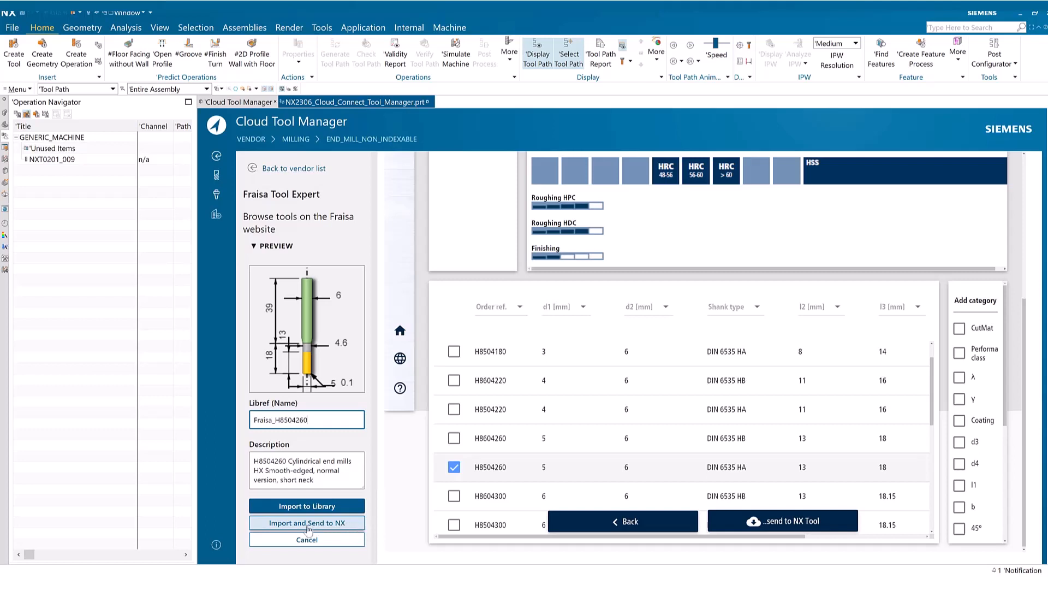
left_click(306, 523)
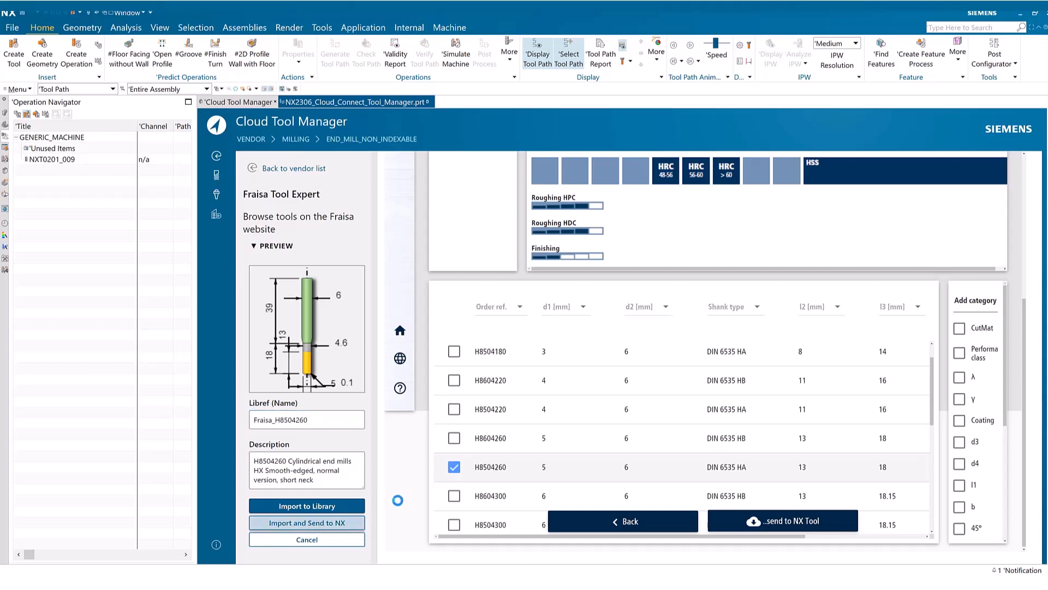
left_click(307, 523)
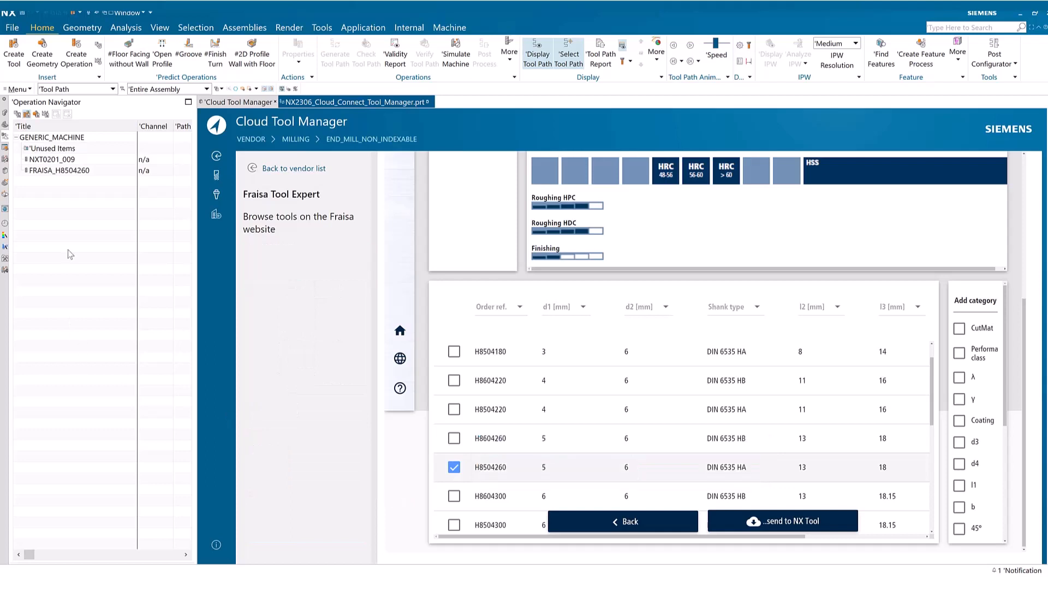
mouse_move(113, 172)
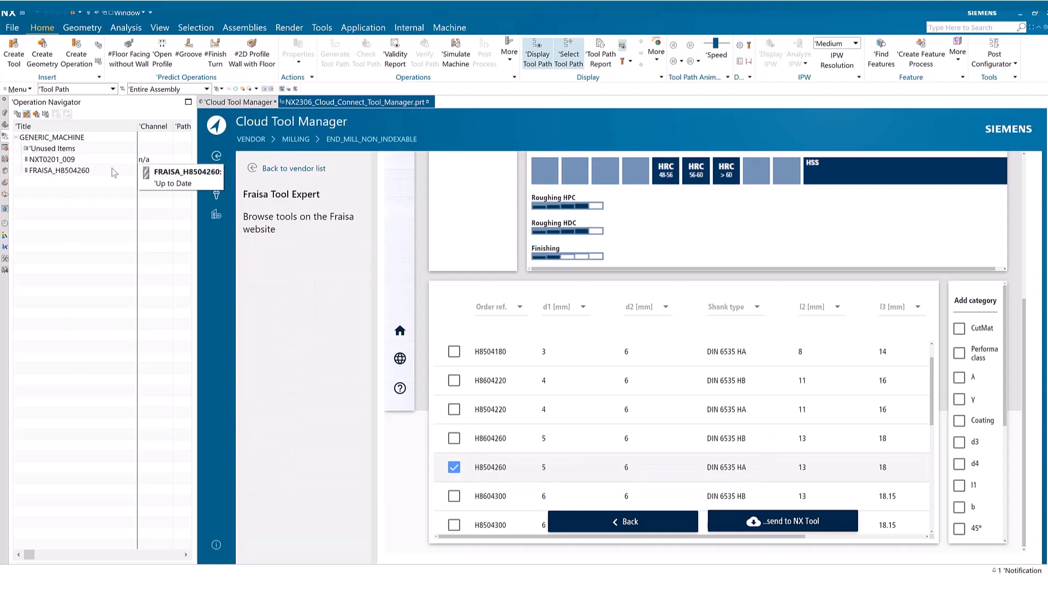
left_click(354, 101)
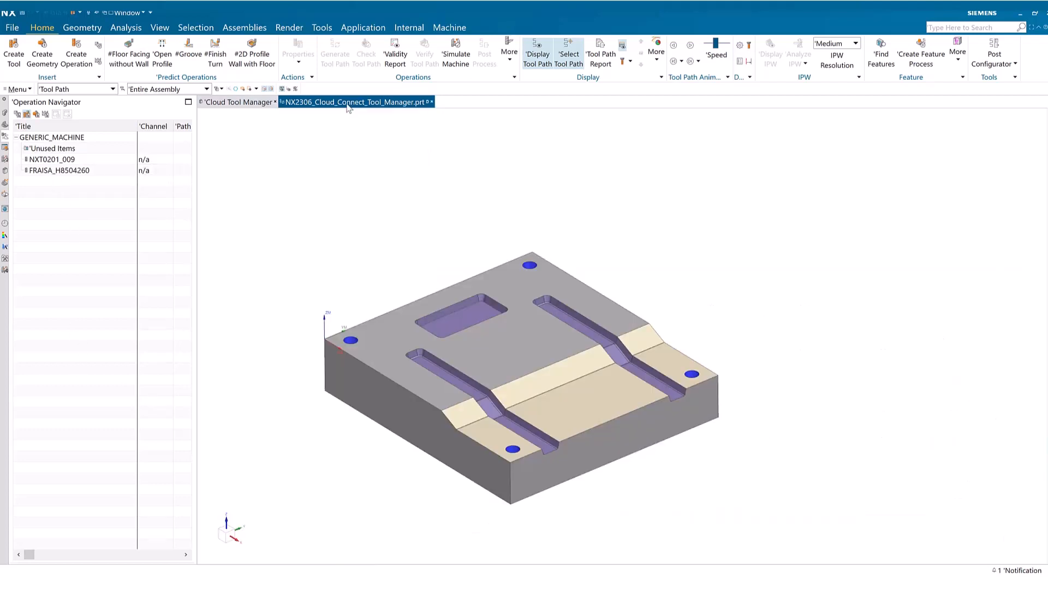
mouse_move(59, 170)
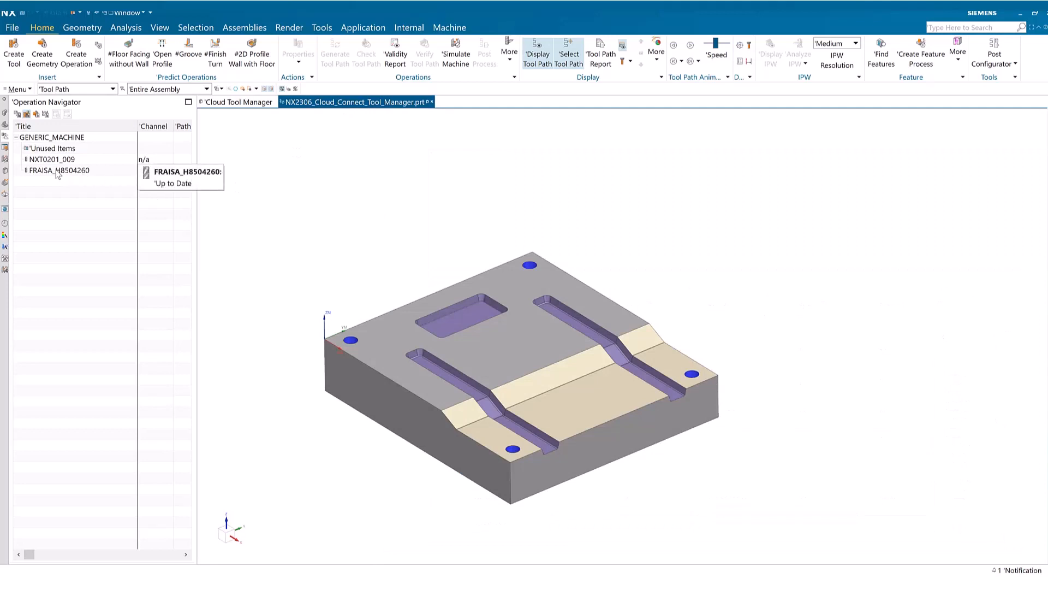
Step: Display FRAISA_H8504260 from the Operation Navigator on the part, then go back to Cloud Tool Manager
left_click(58, 170)
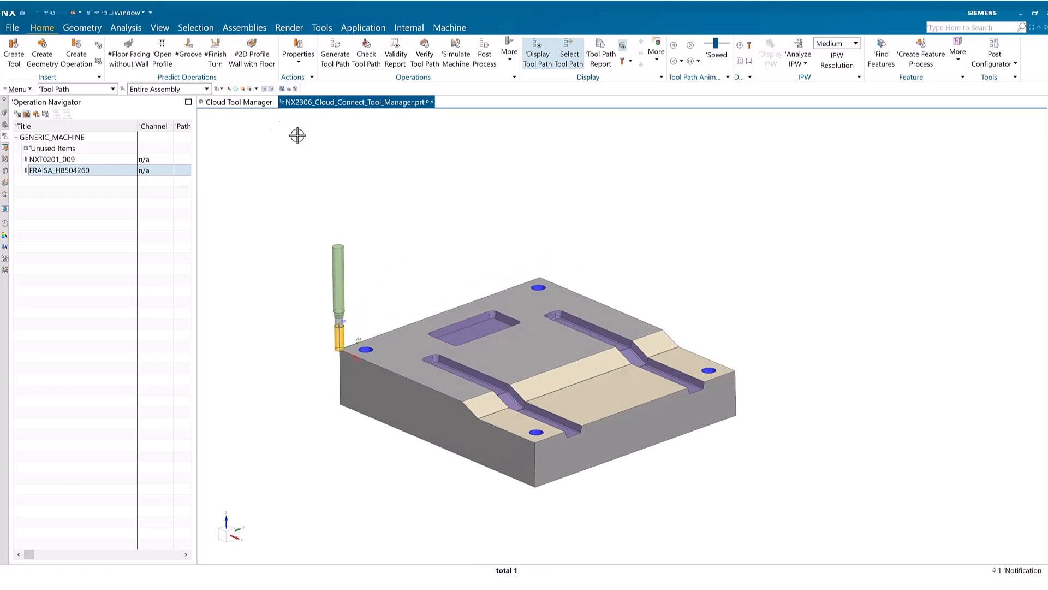
left_click(237, 102)
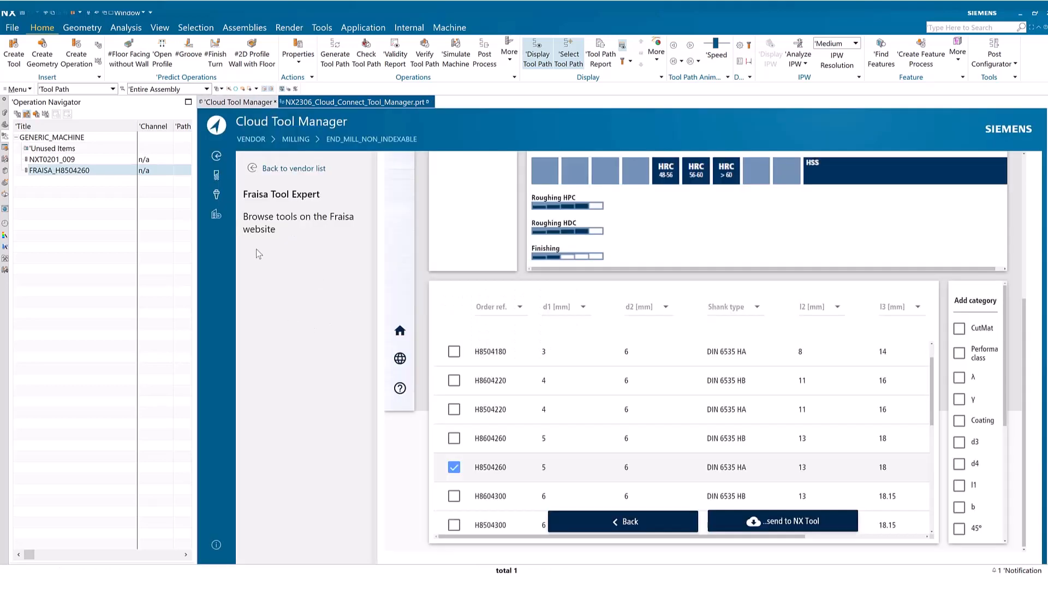
mouse_move(216, 176)
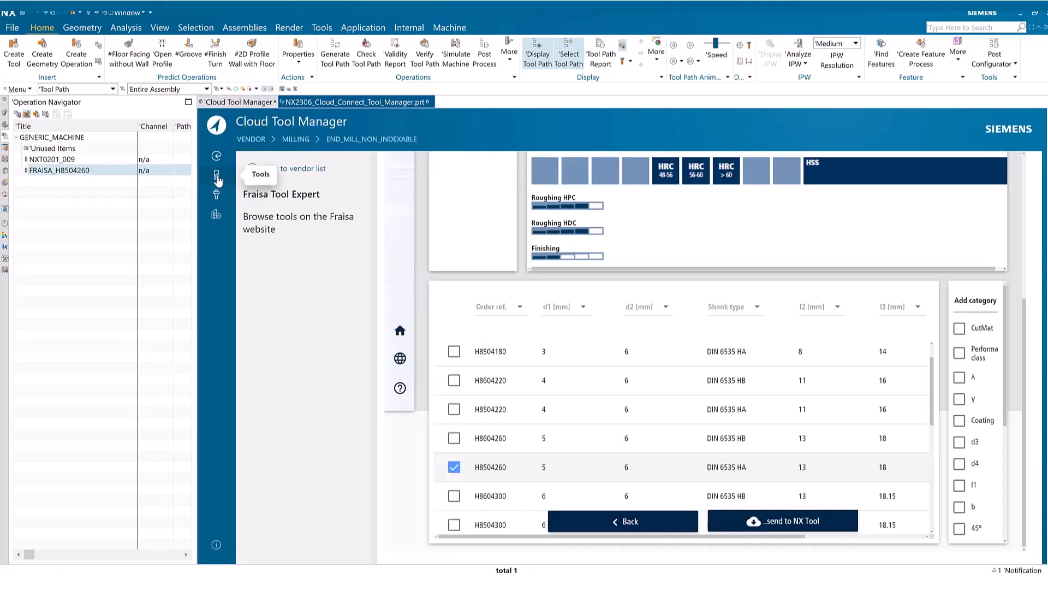
Step: Open the non-indexable milling end mill tool library
left_click(781, 521)
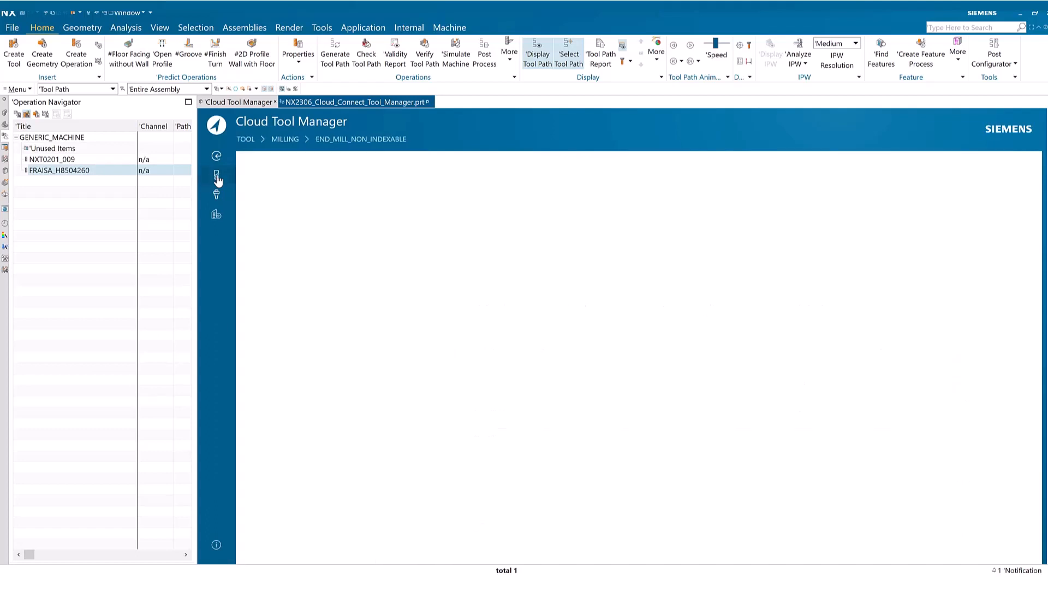